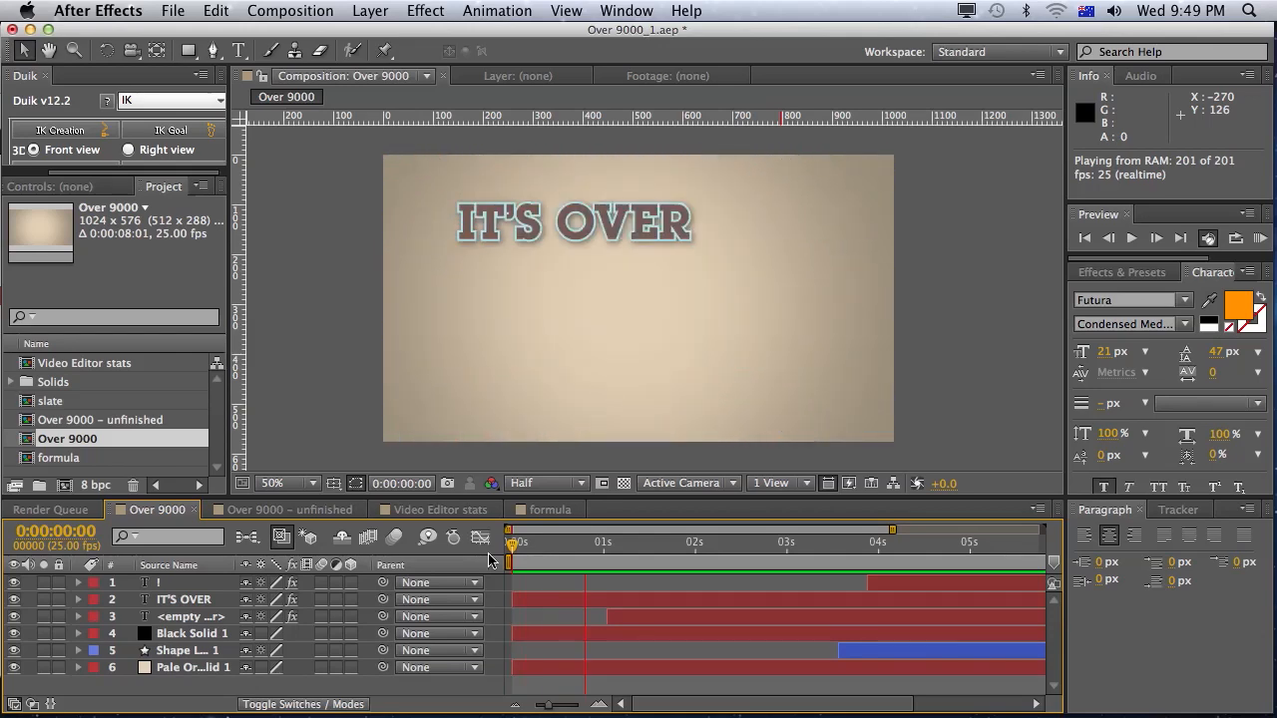
- Apply the Typewriter preset to the IT'S OVER layer with its end keyframe at 1s
click(290, 510)
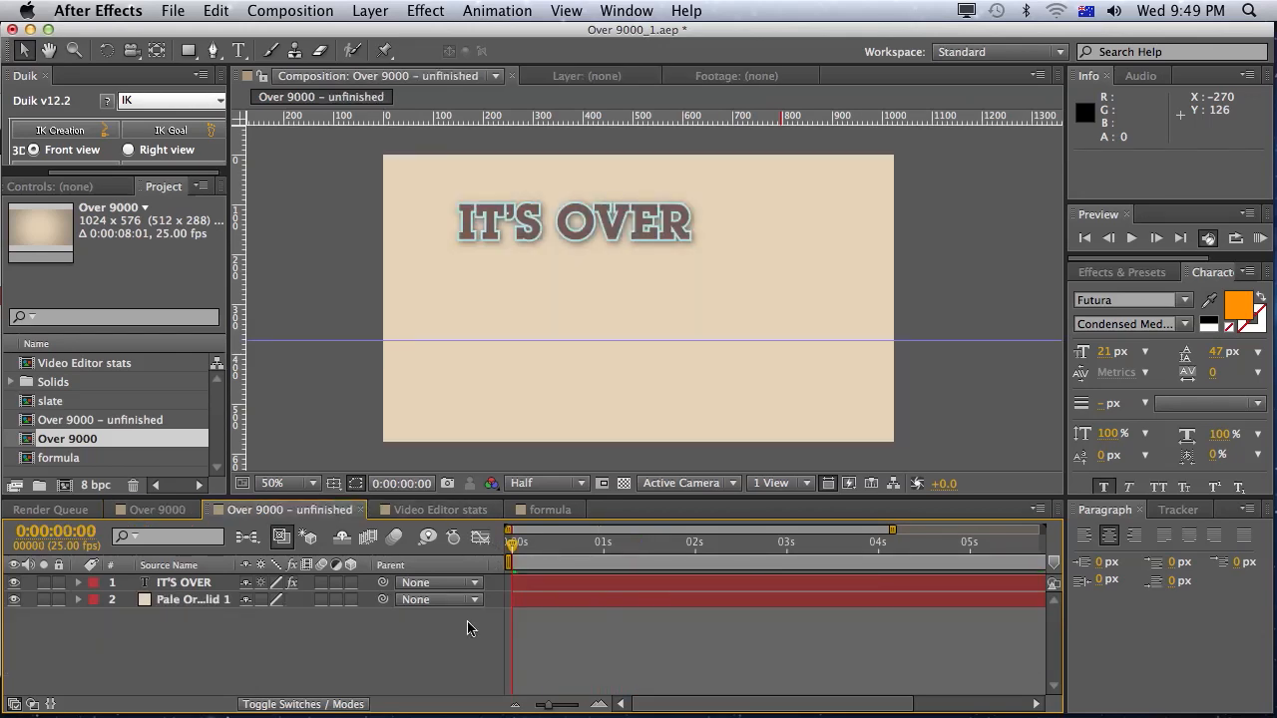
drag(511, 543, 527, 566)
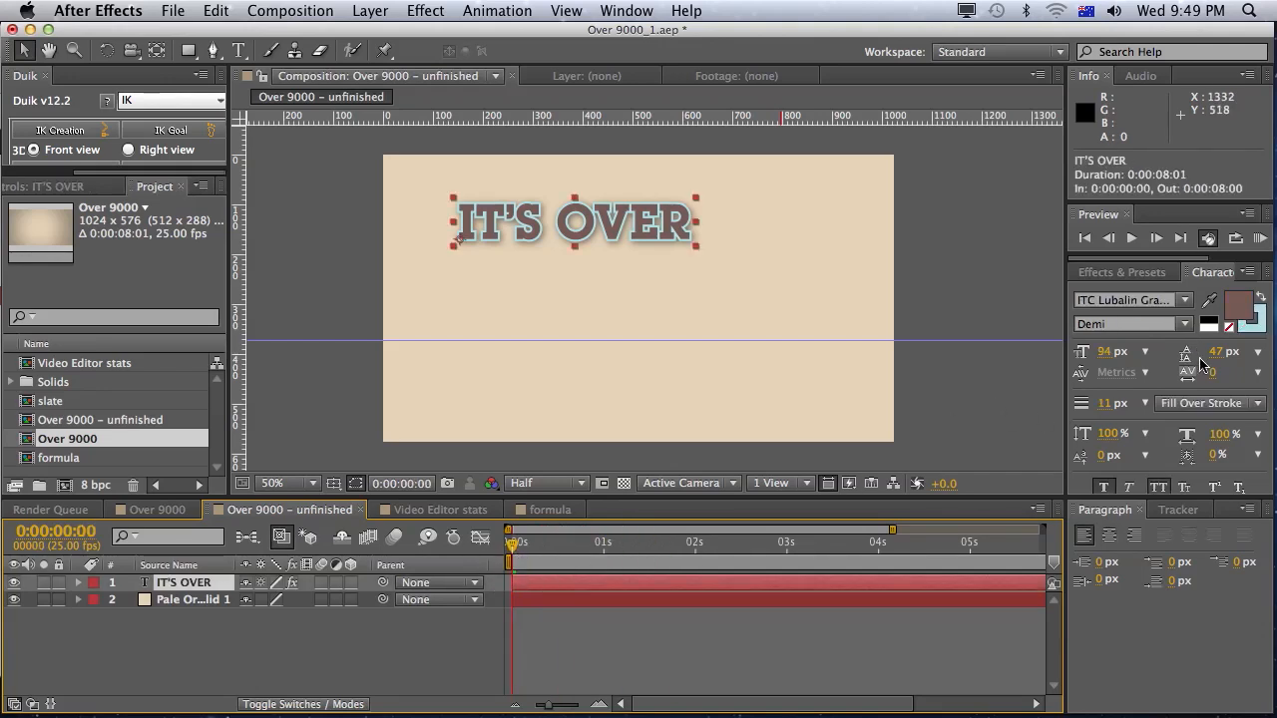
click(1121, 271)
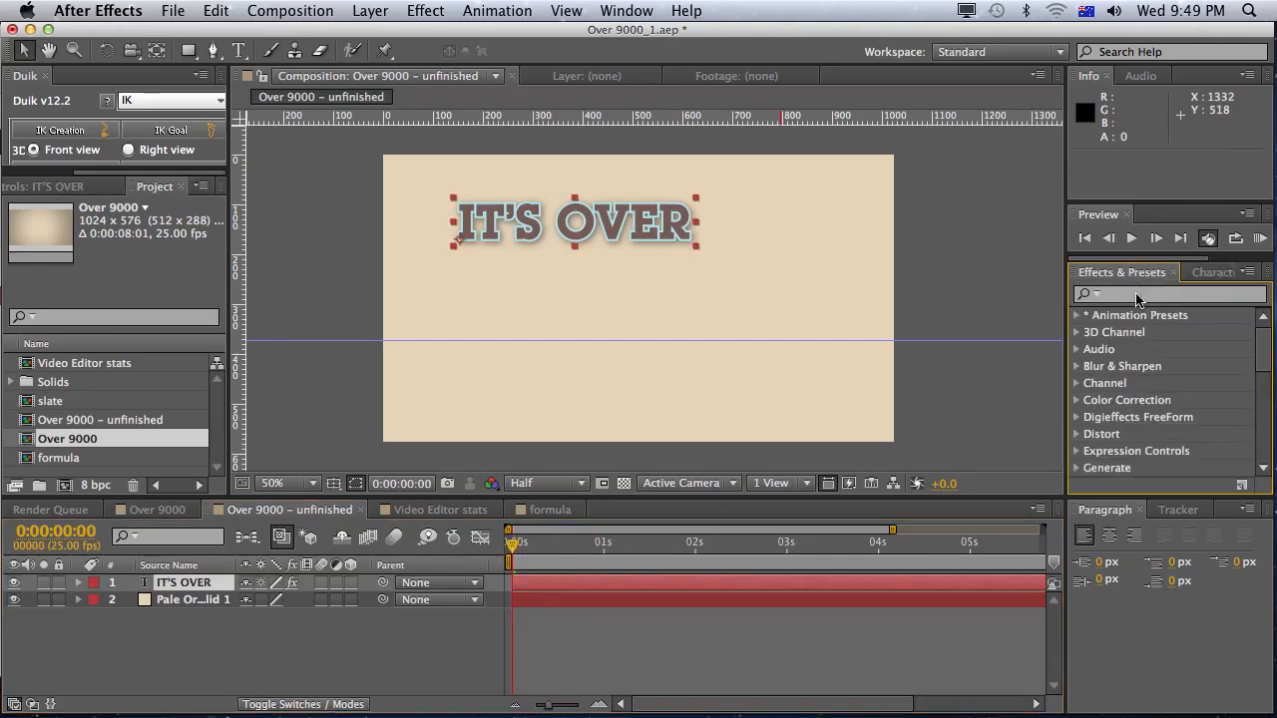
text(typewriter)
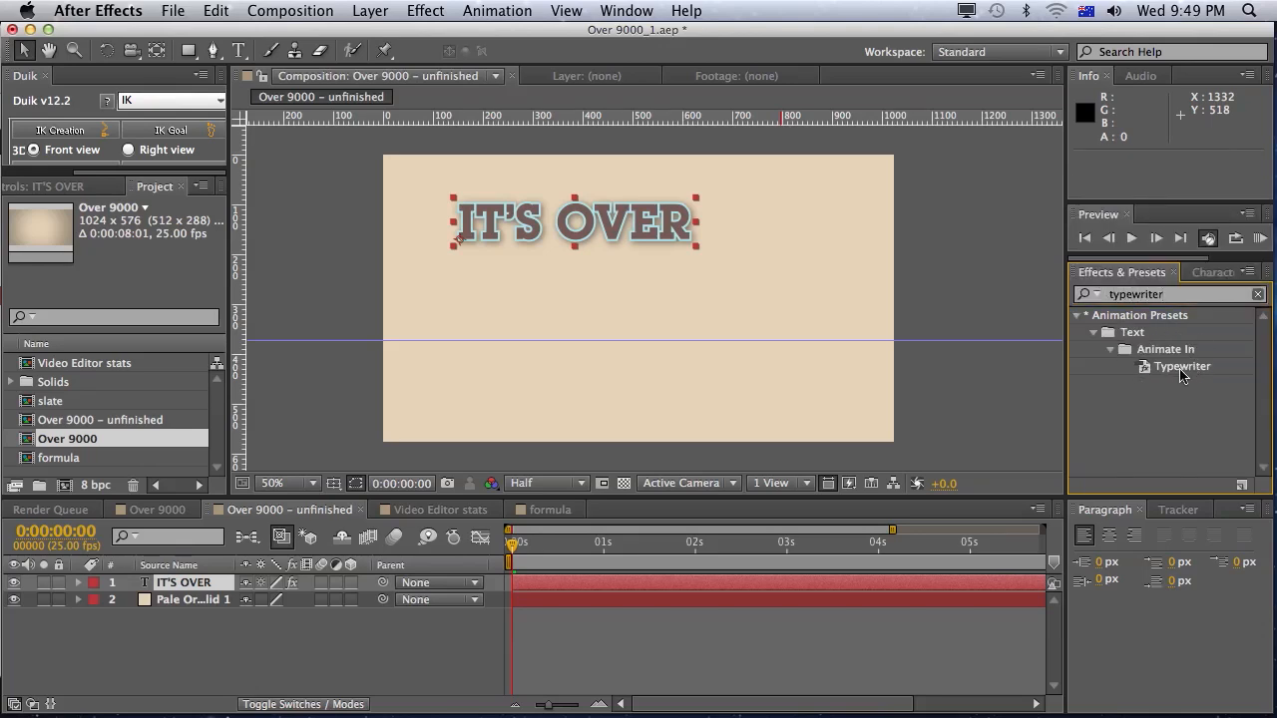
double_click(1181, 367)
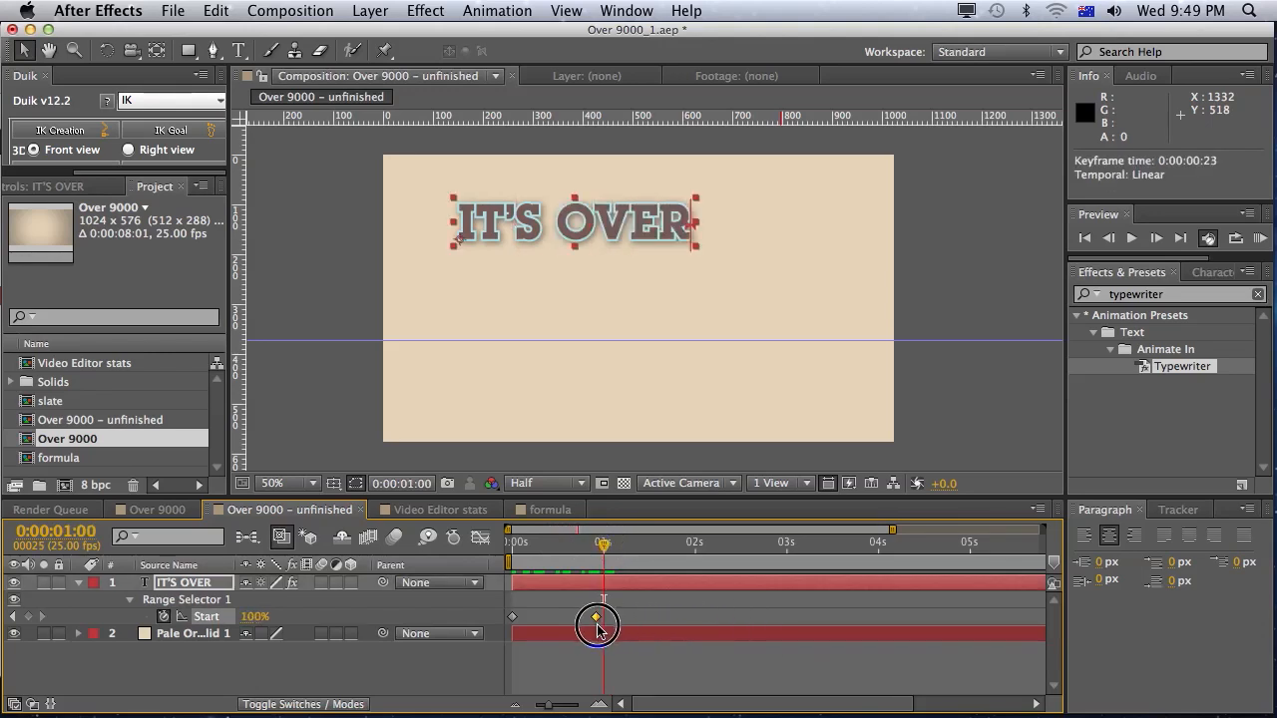
drag(603, 547, 582, 546)
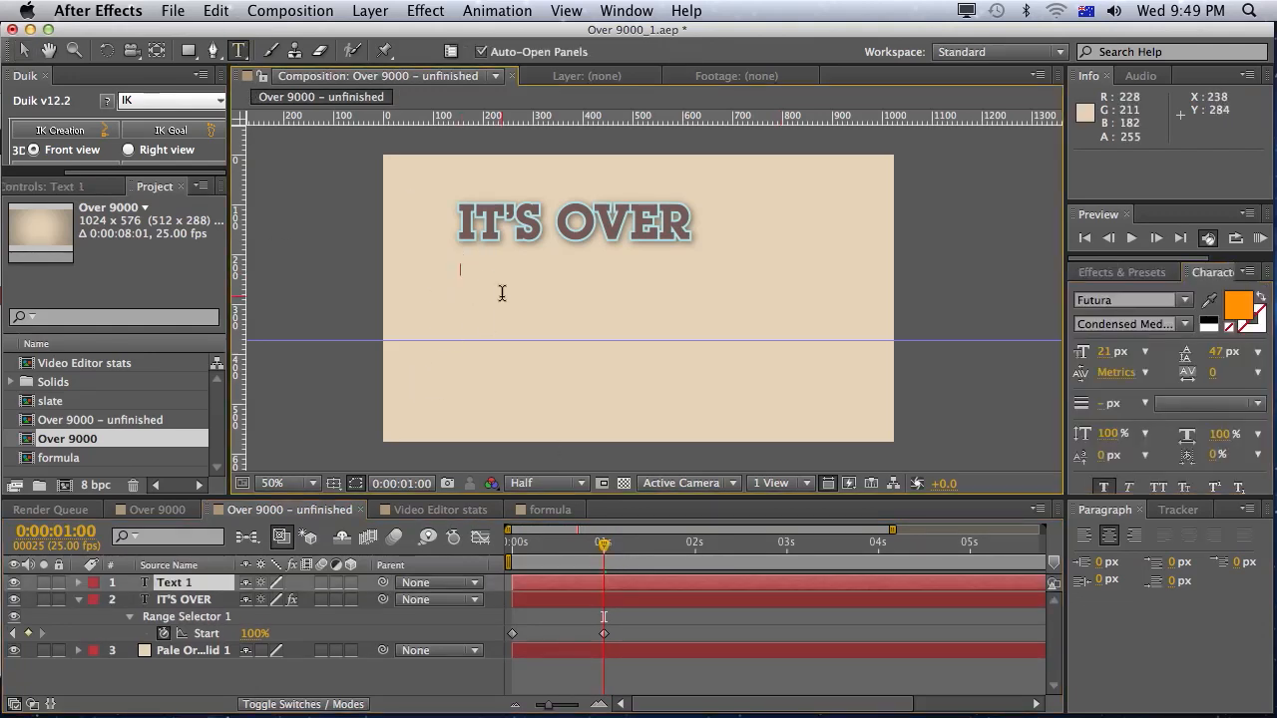
- Create a 9000 text layer set in Helvetica Bold
text(900)
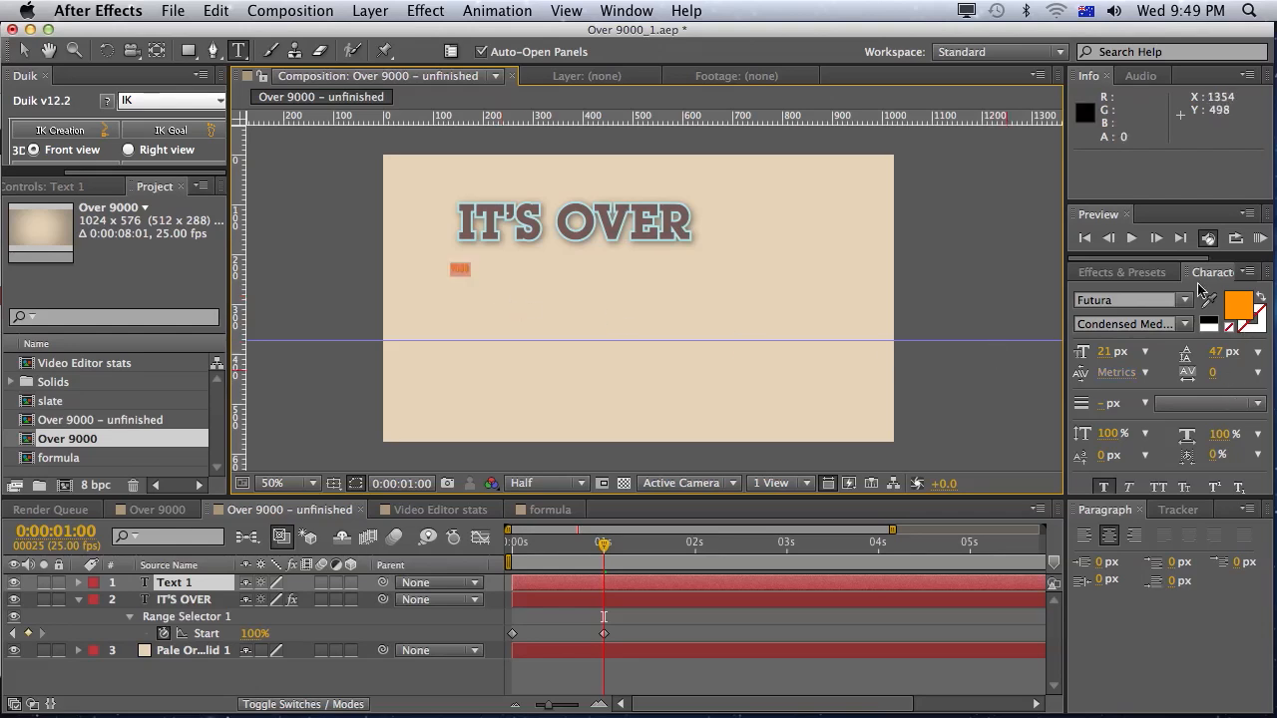
click(1181, 299)
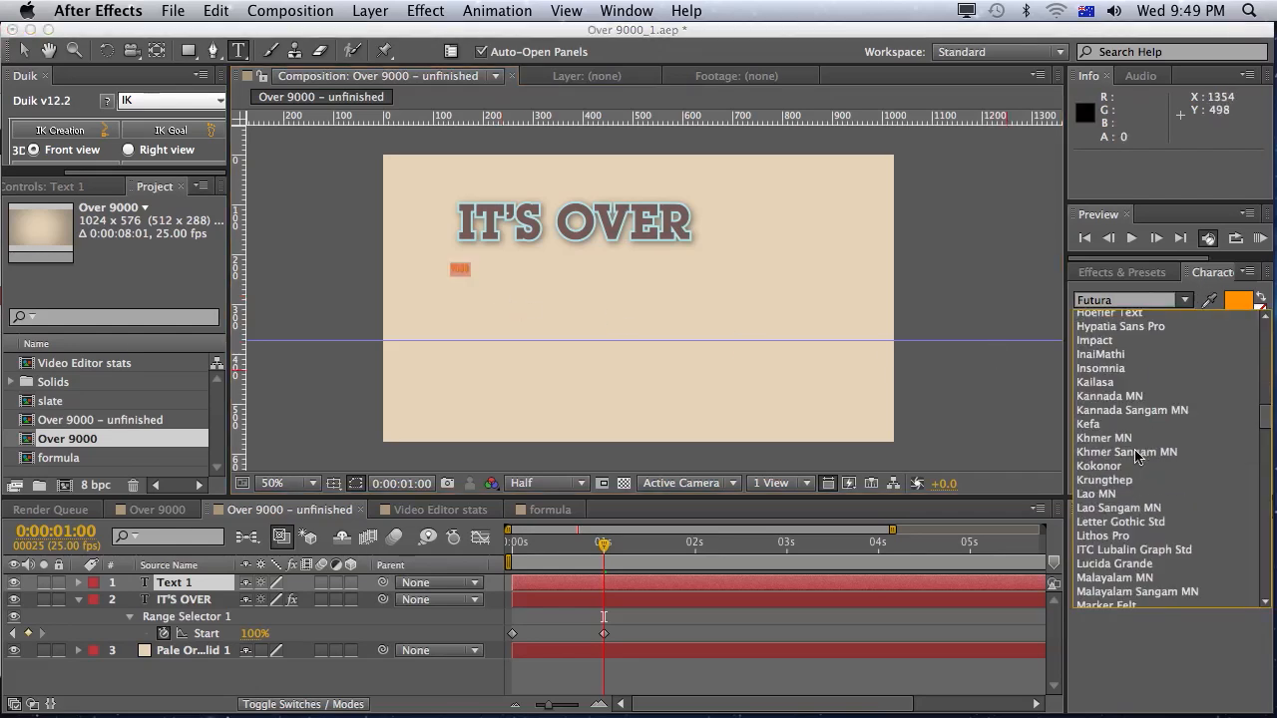
scroll(down, 3)
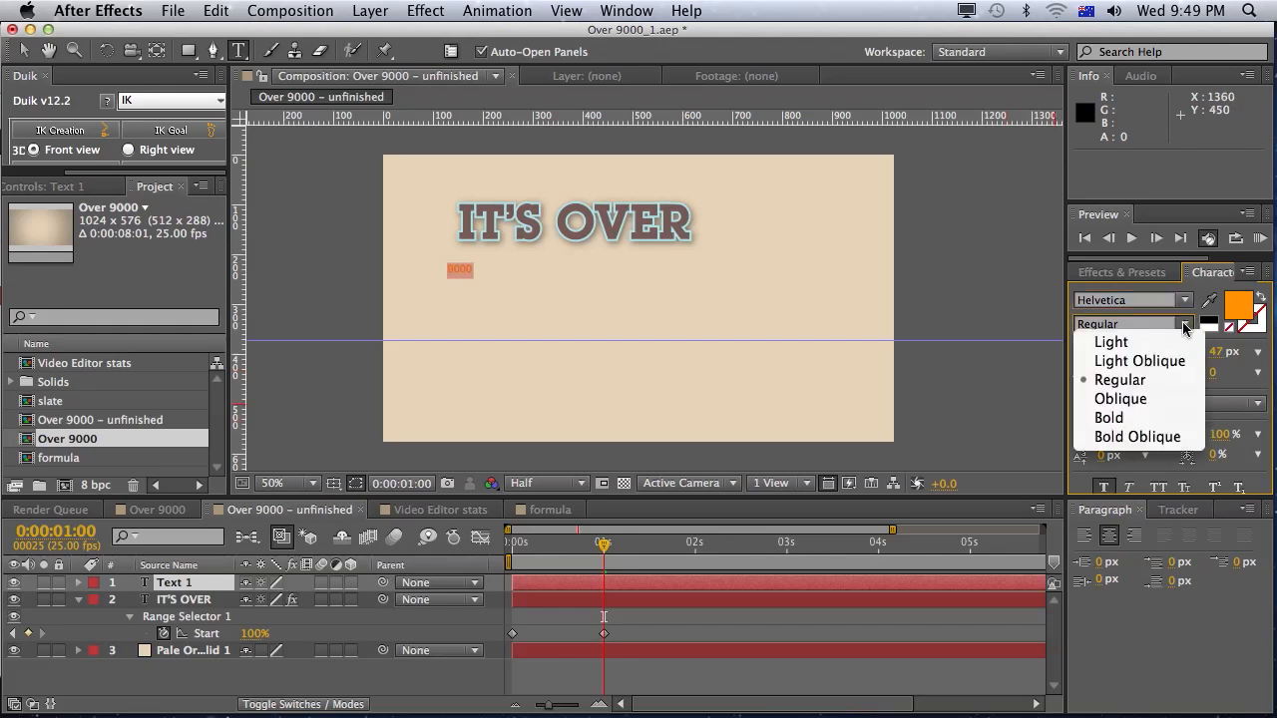
click(1109, 419)
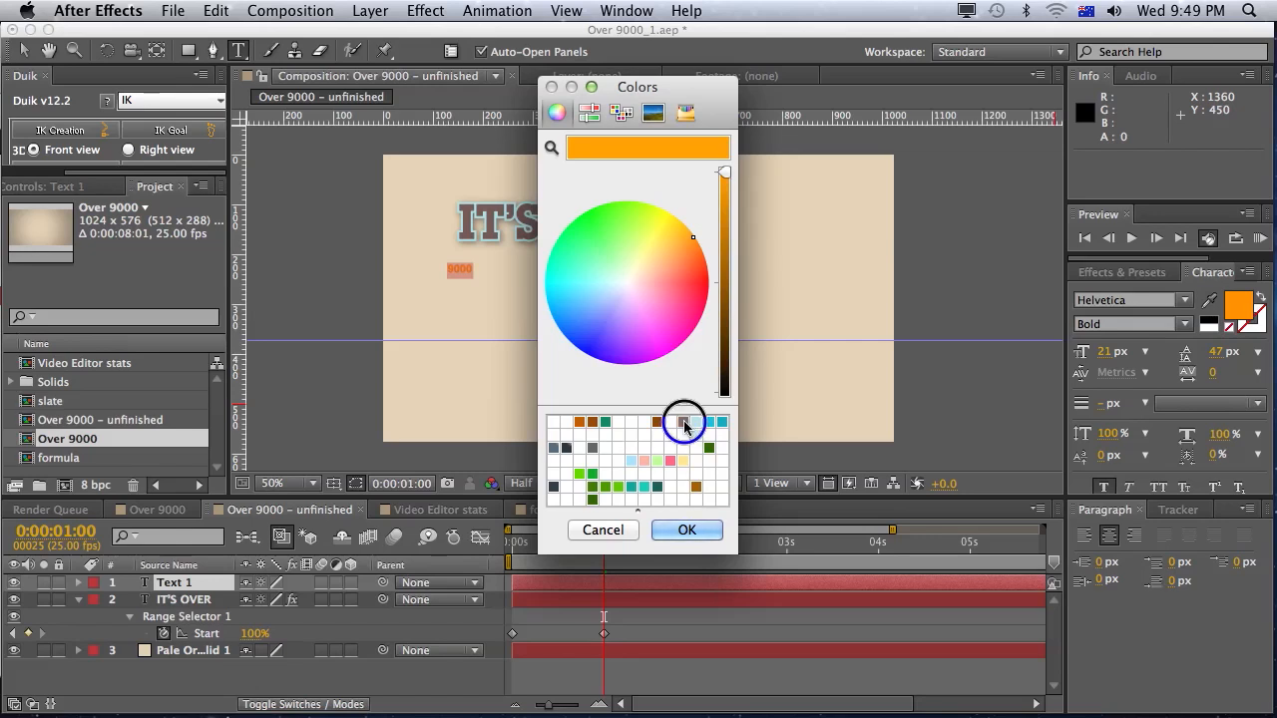
- Give the number a brown fill and a light cyan outline colour
click(686, 531)
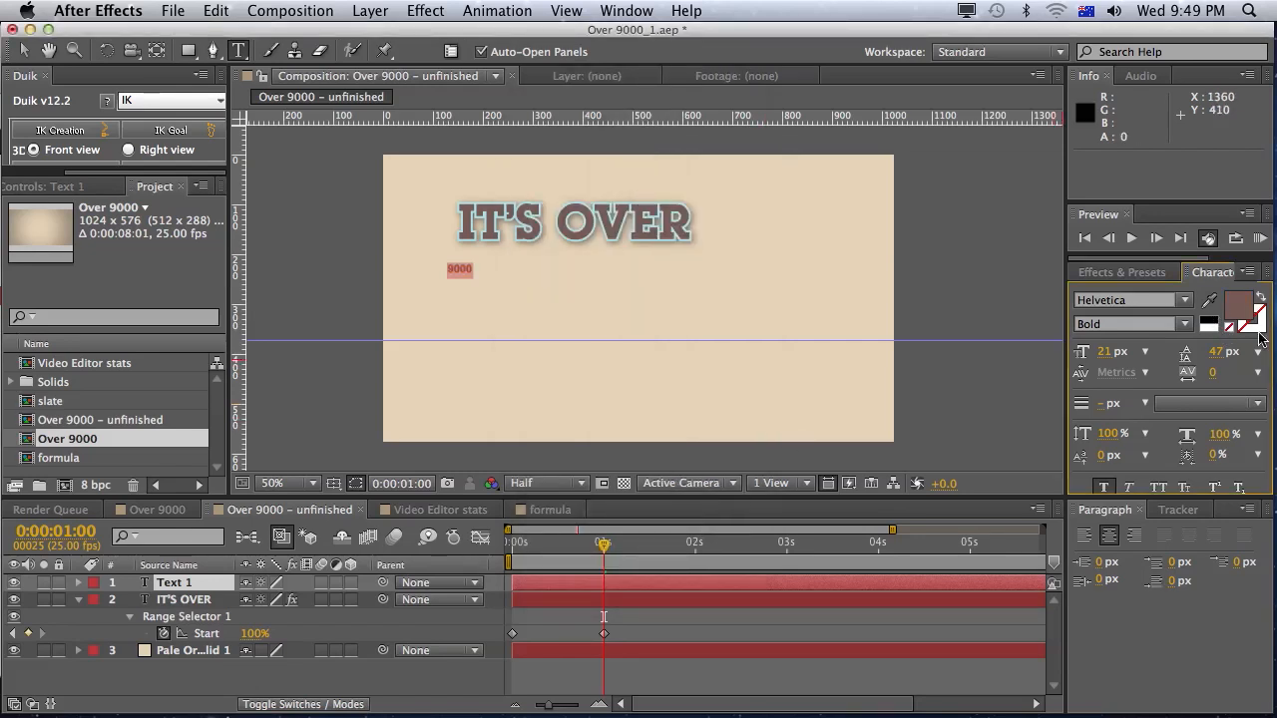
click(1249, 323)
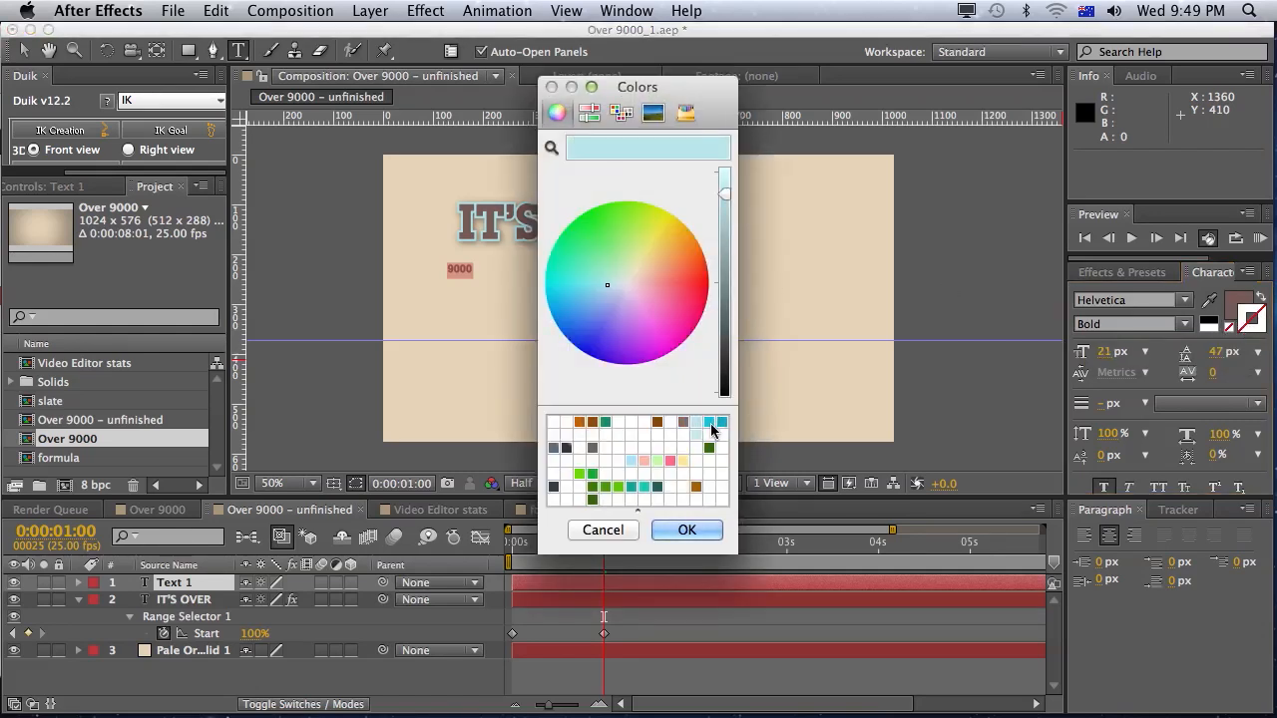
click(686, 531)
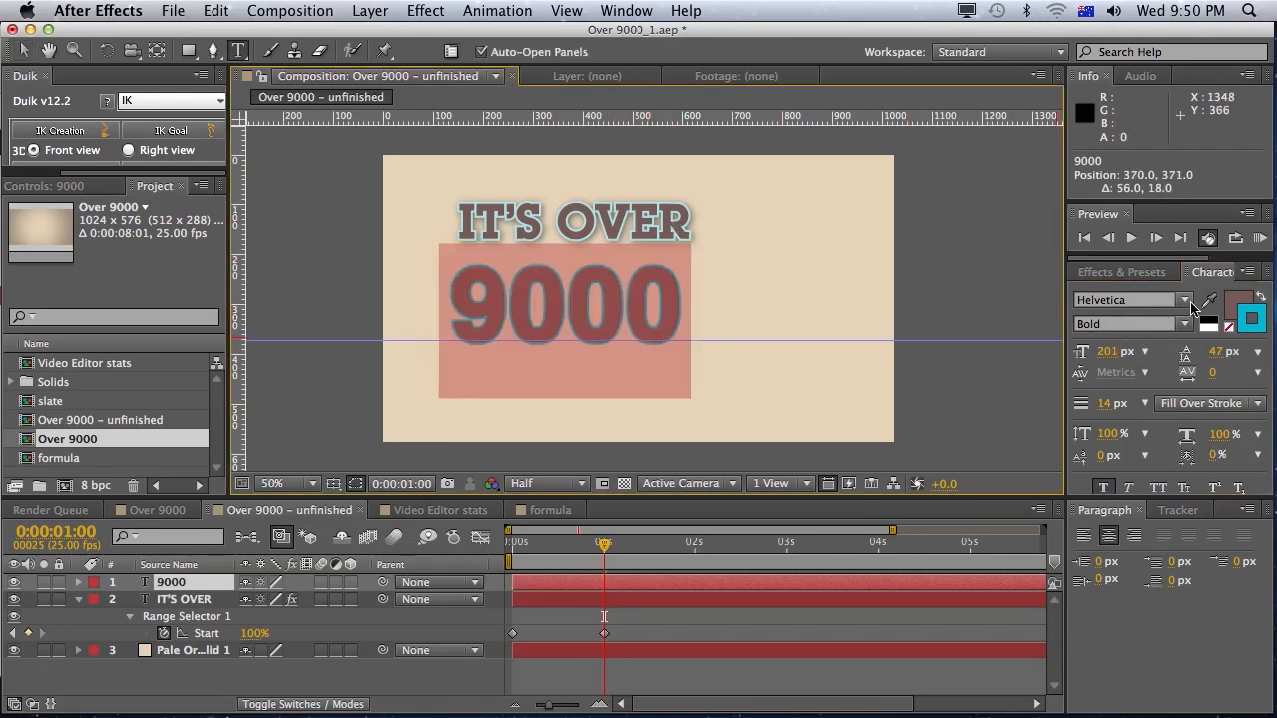
- Commit the 9000 text and move the current time to about one second
click(1181, 299)
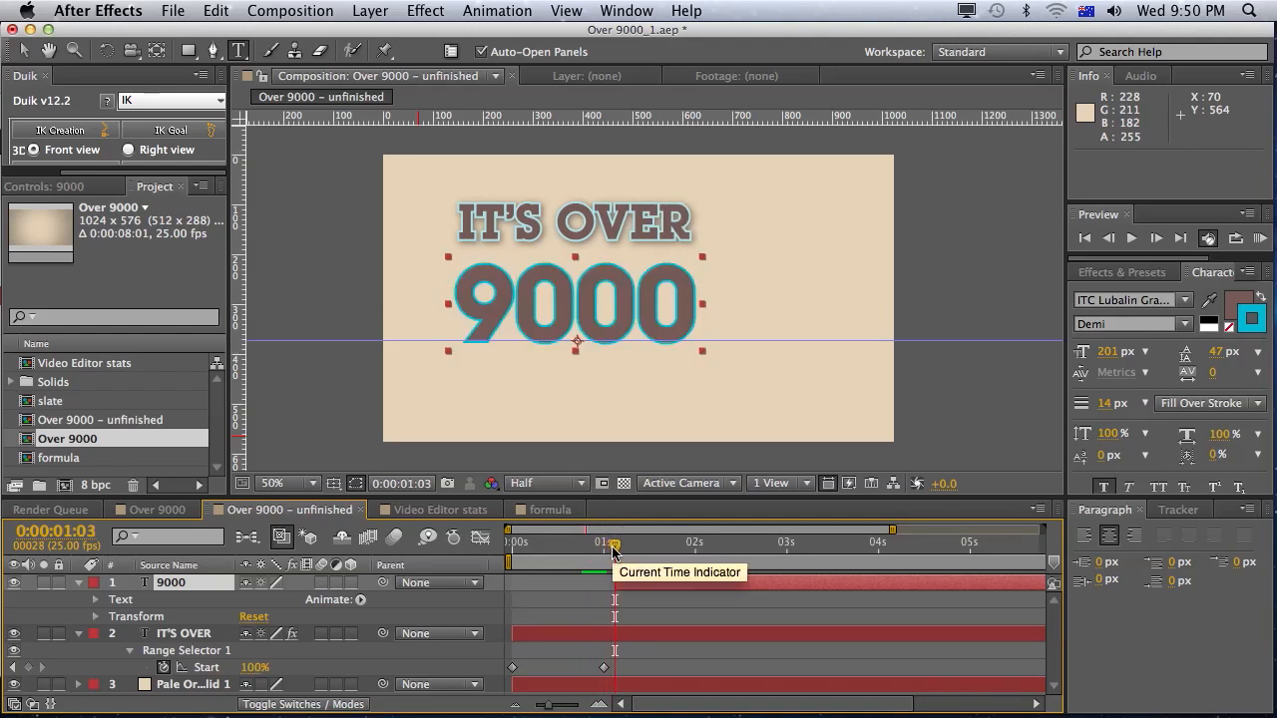
drag(613, 543, 539, 543)
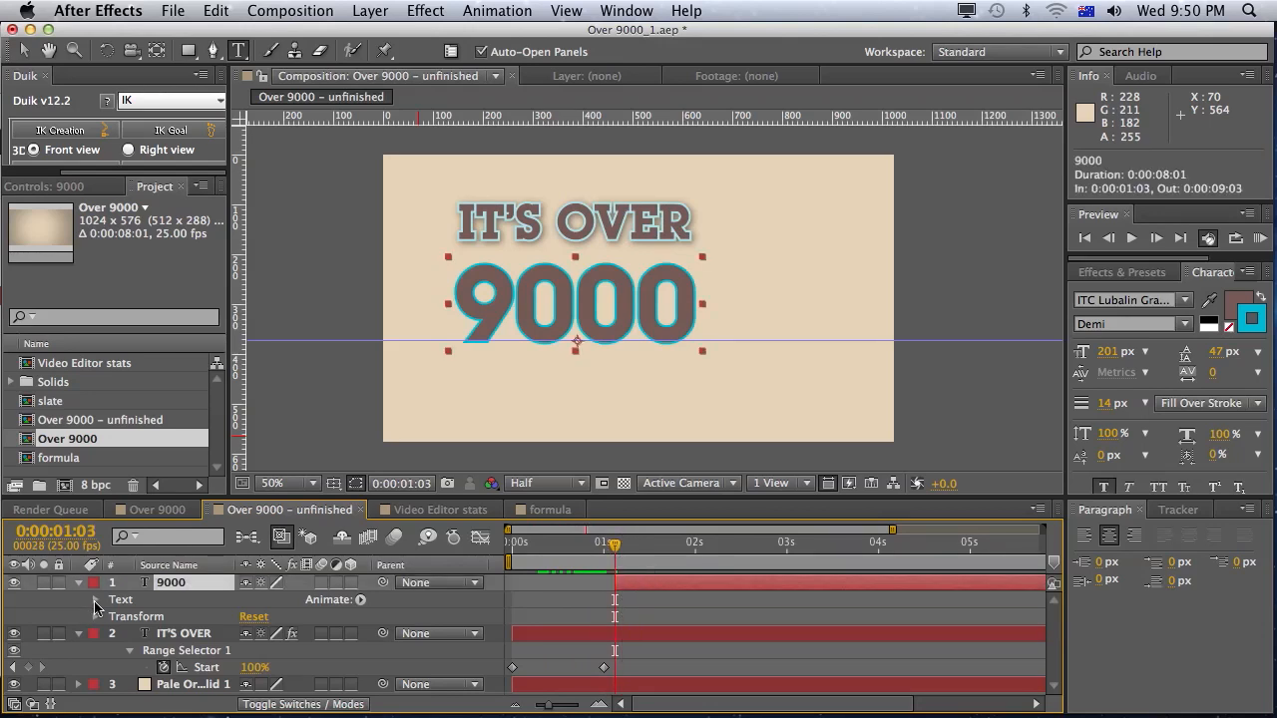
- Search Effects & Presets for Slider Control to add to the number layer
click(1117, 271)
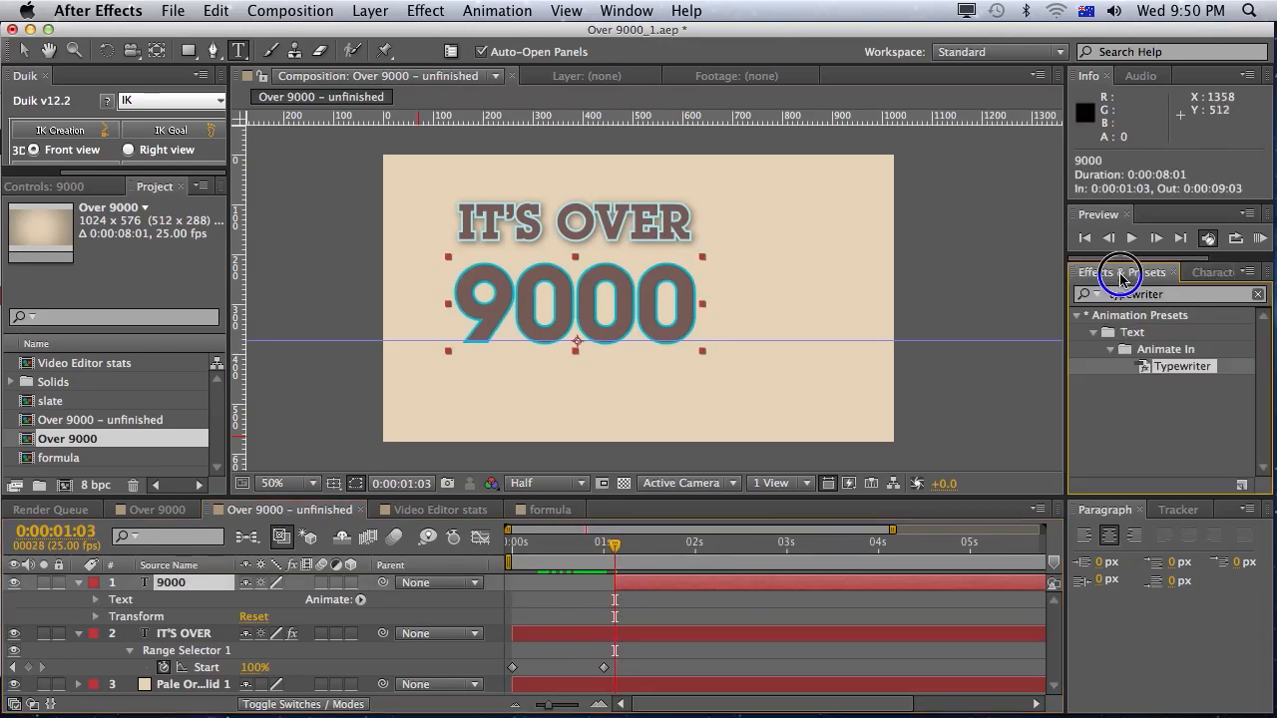
text(s)
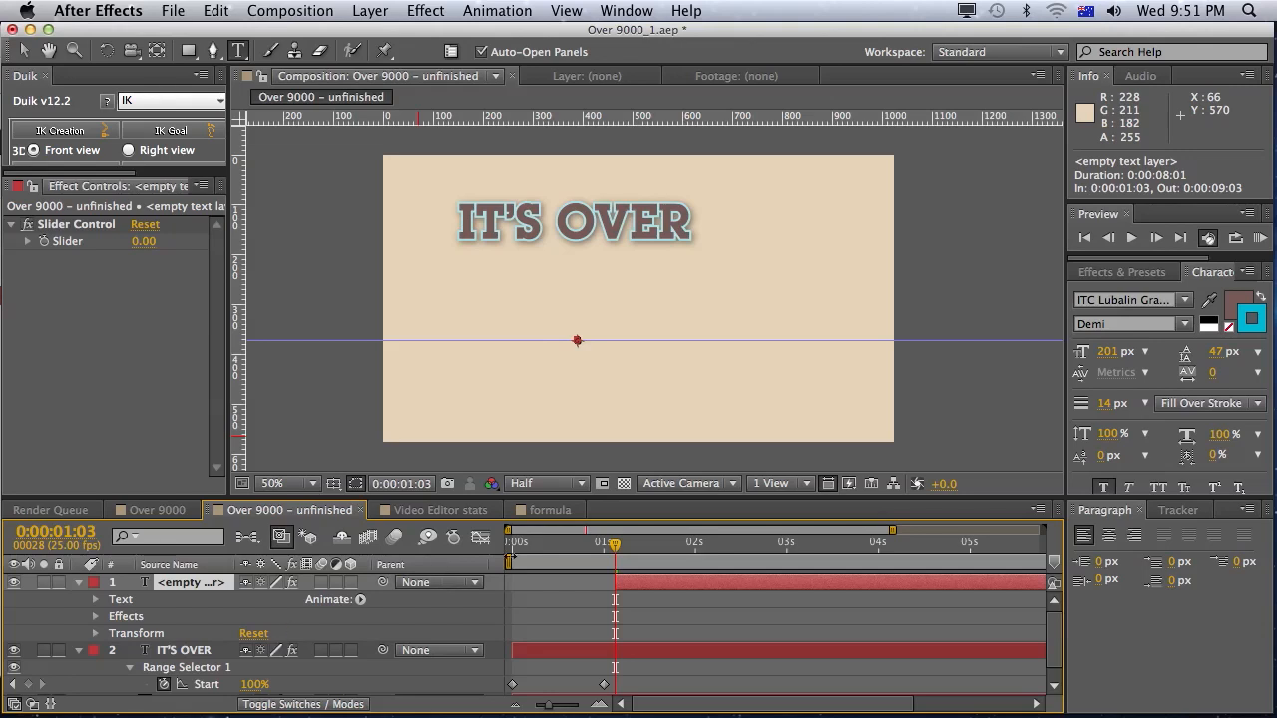
mouse_move(152, 629)
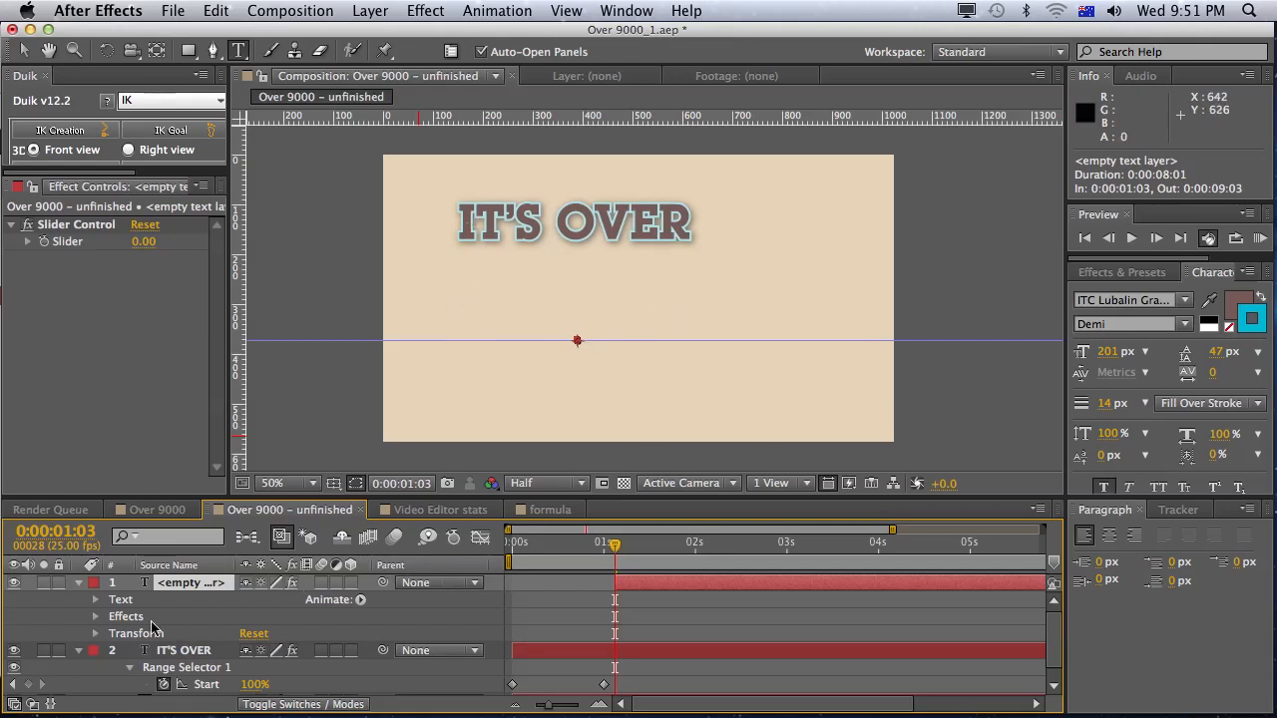
- Add a Source Text expression pick-whipped to the Slider Control's Slider value
click(96, 598)
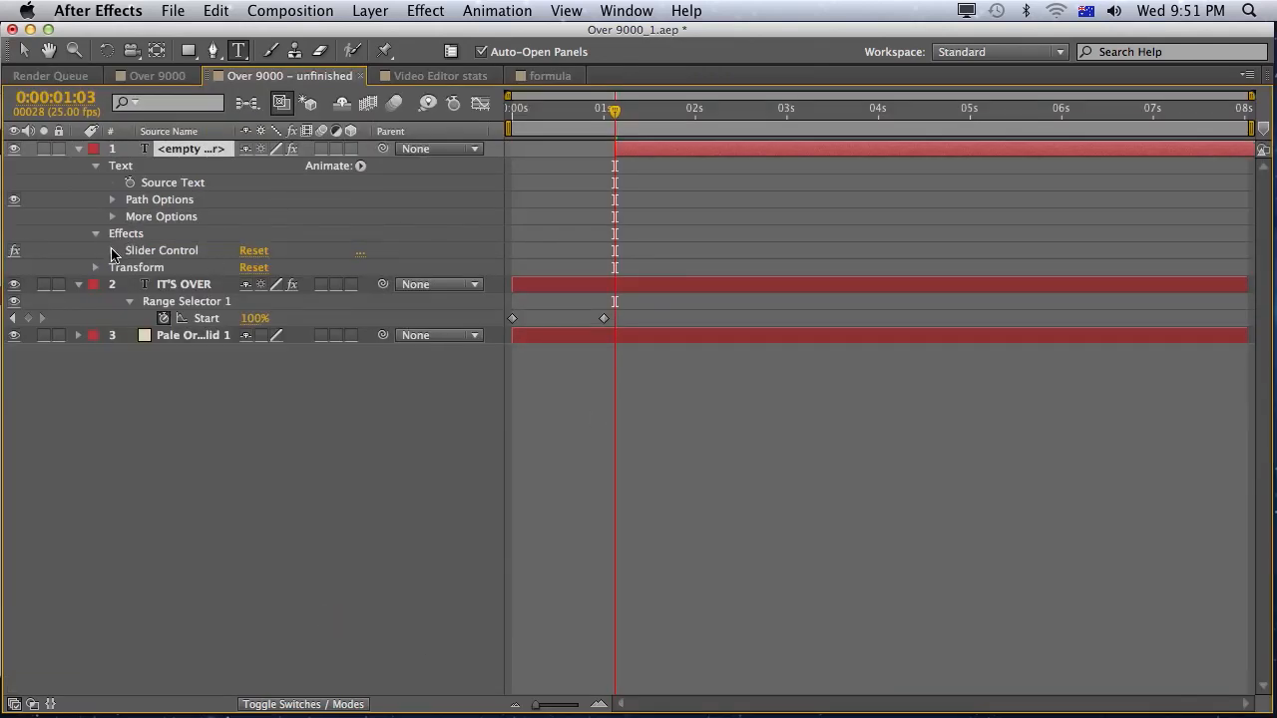
click(111, 251)
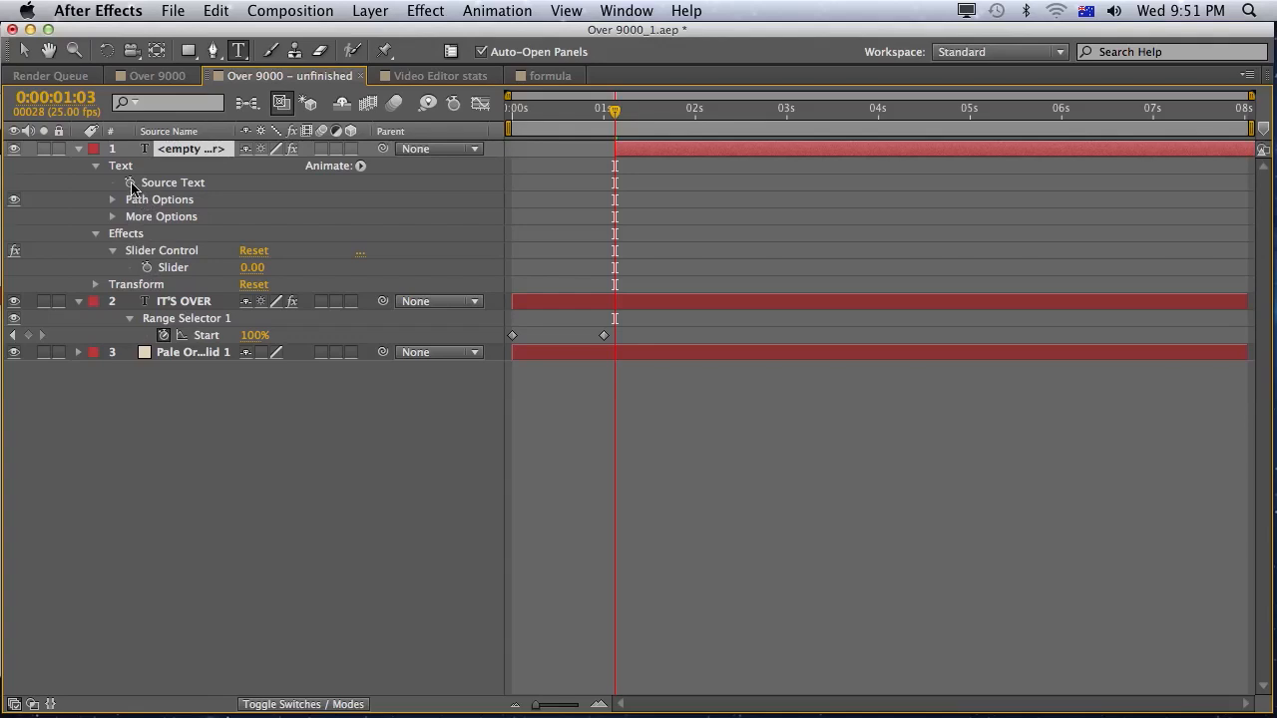
click(130, 182)
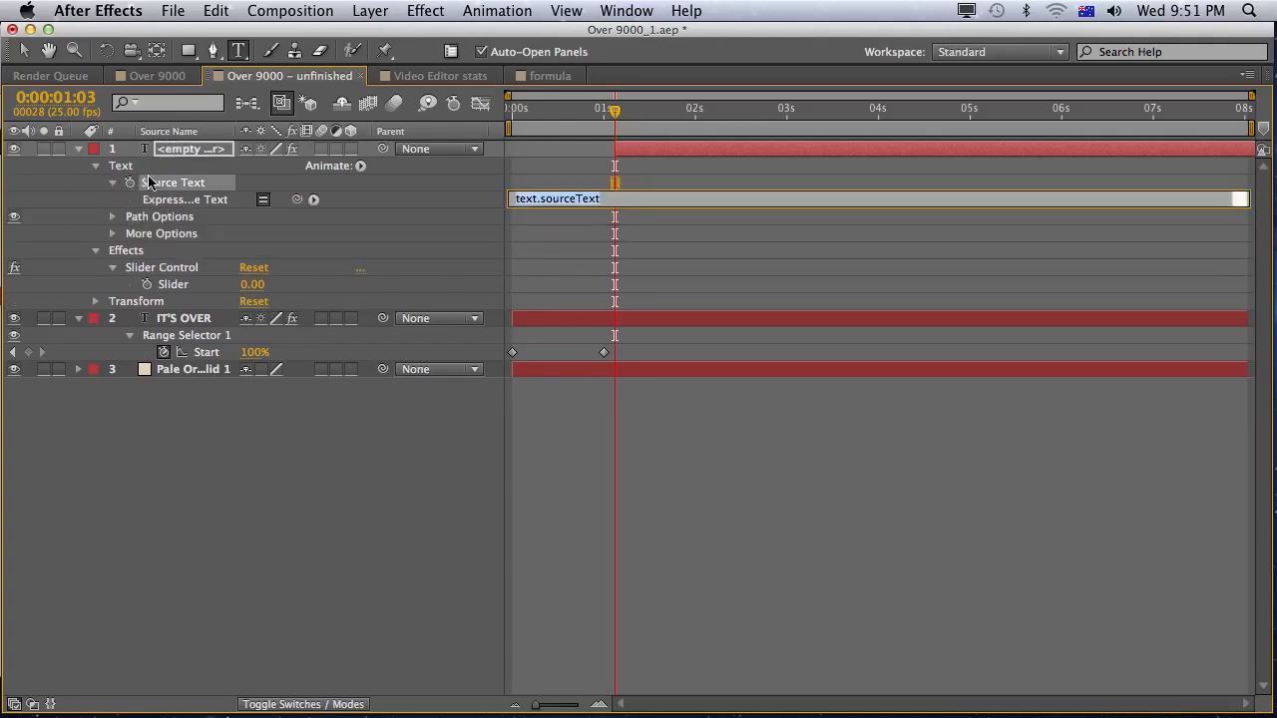
mouse_move(130, 184)
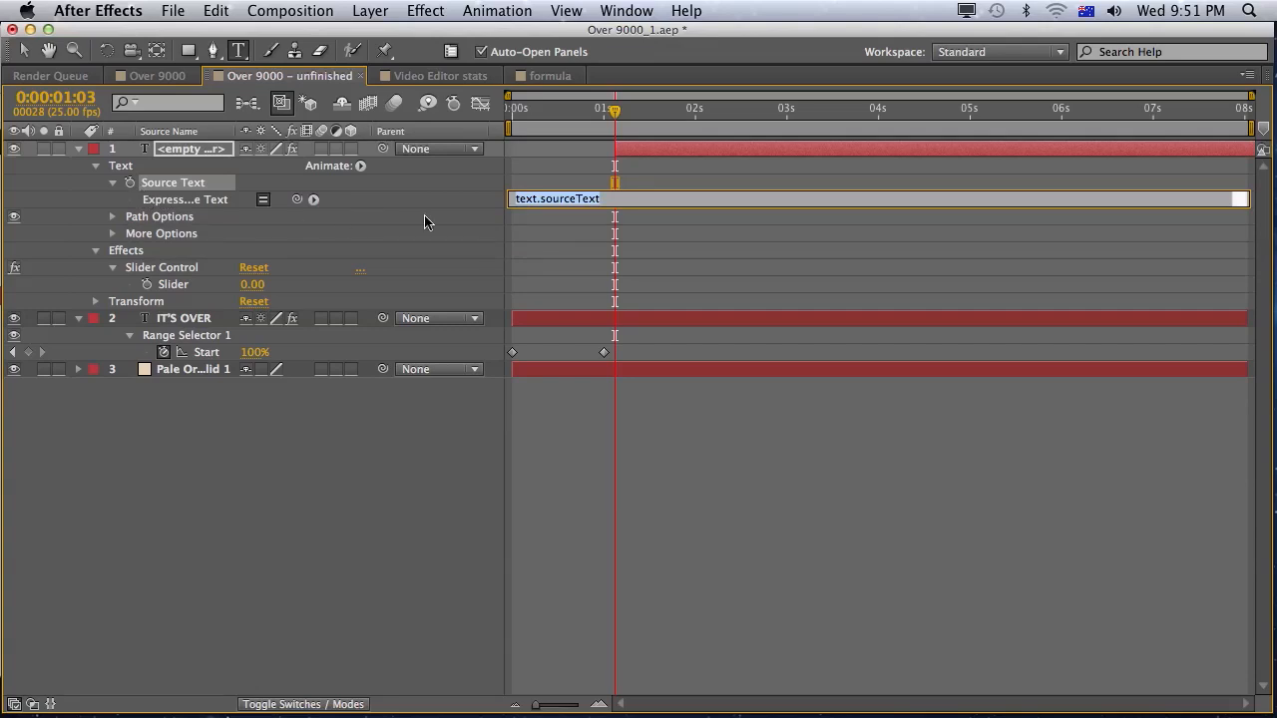
drag(296, 199, 190, 284)
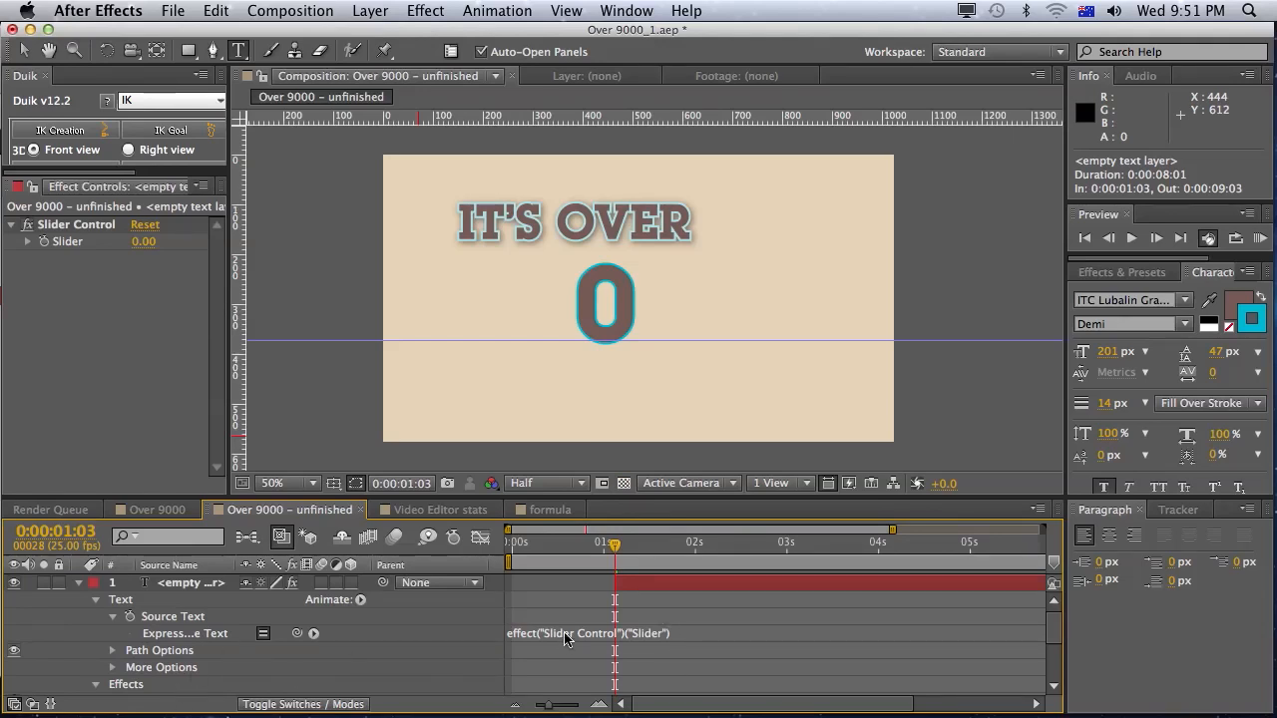
mouse_move(646, 637)
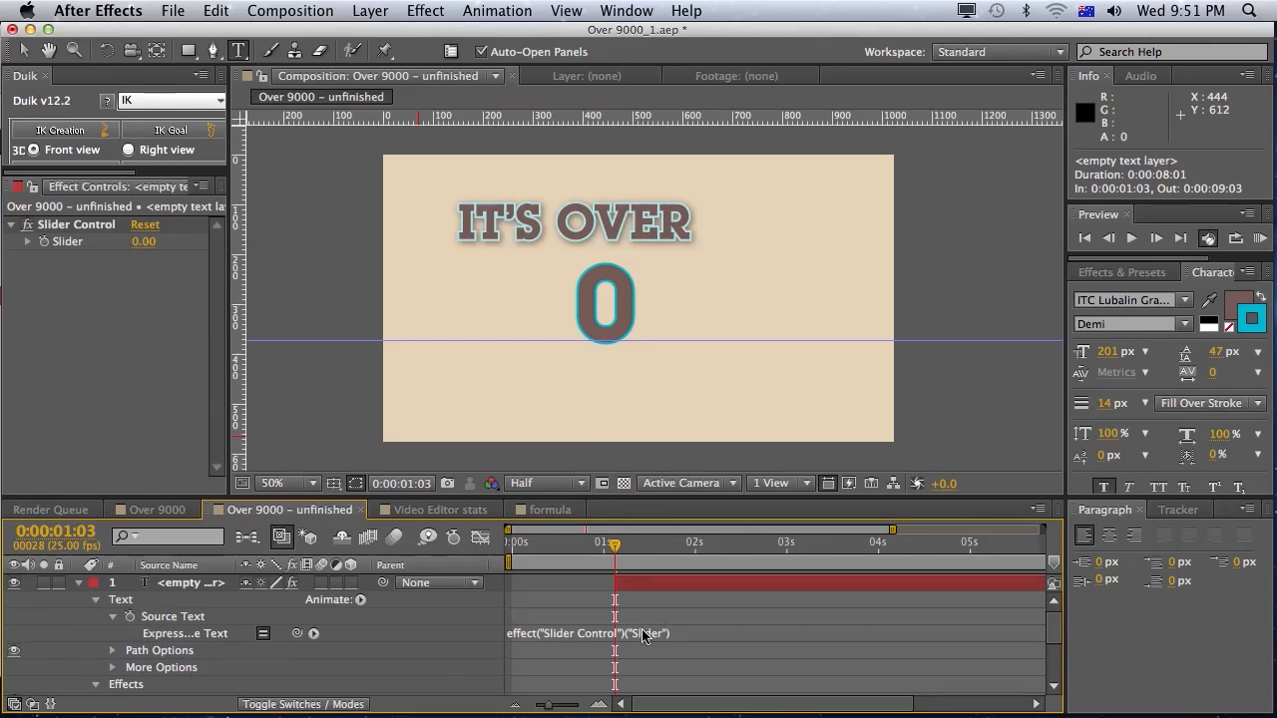
- Keyframe the slider so the number counts from 0 to 9000, scrubbing to preview it
scroll(down, 3)
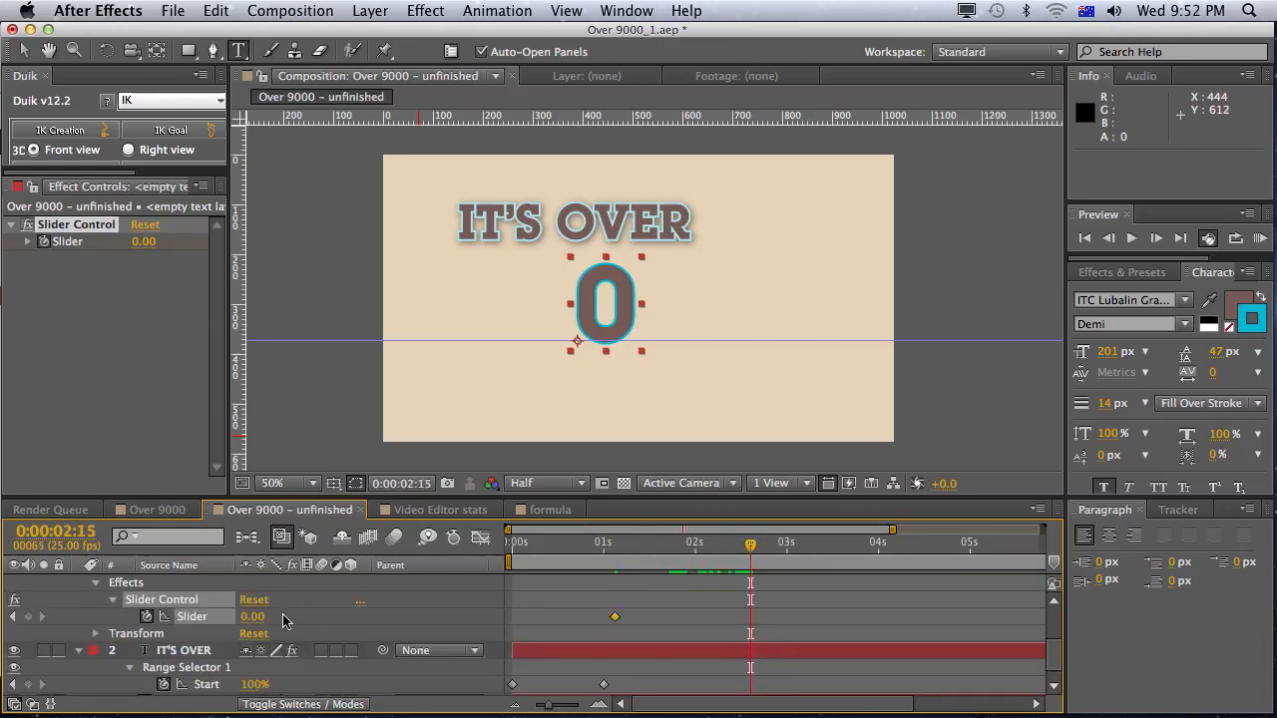
double_click(251, 617)
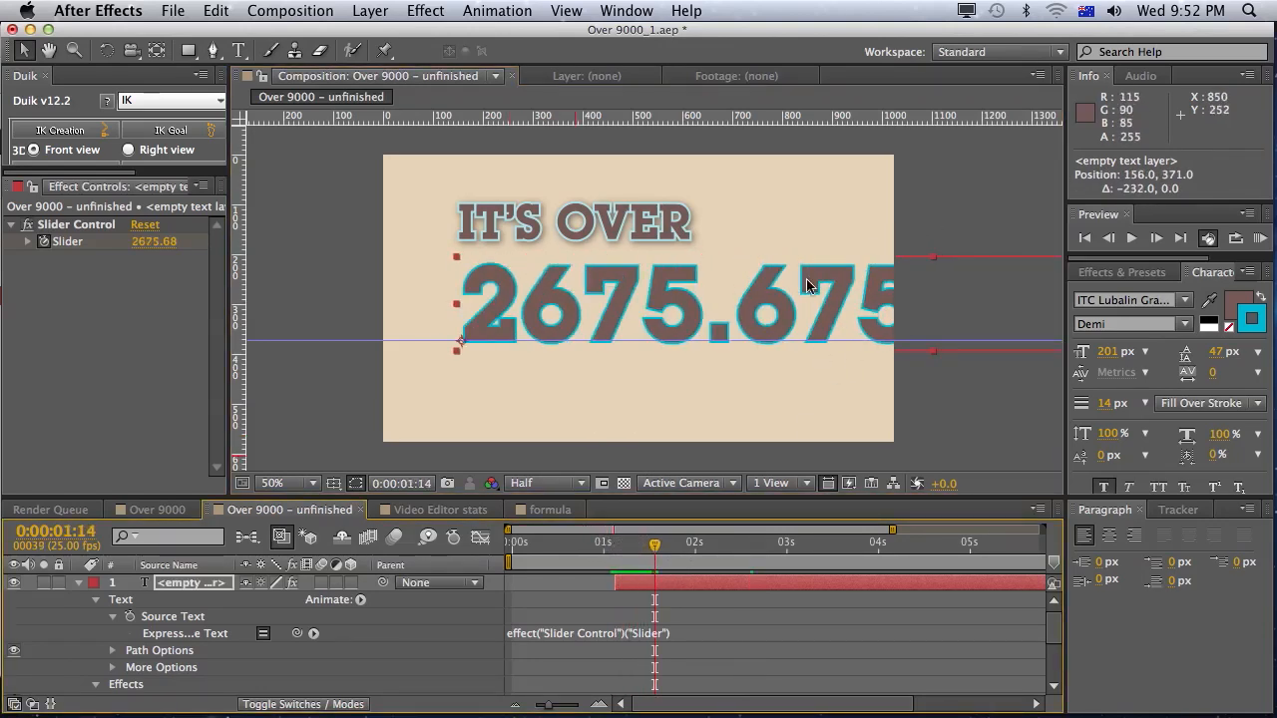
click(600, 549)
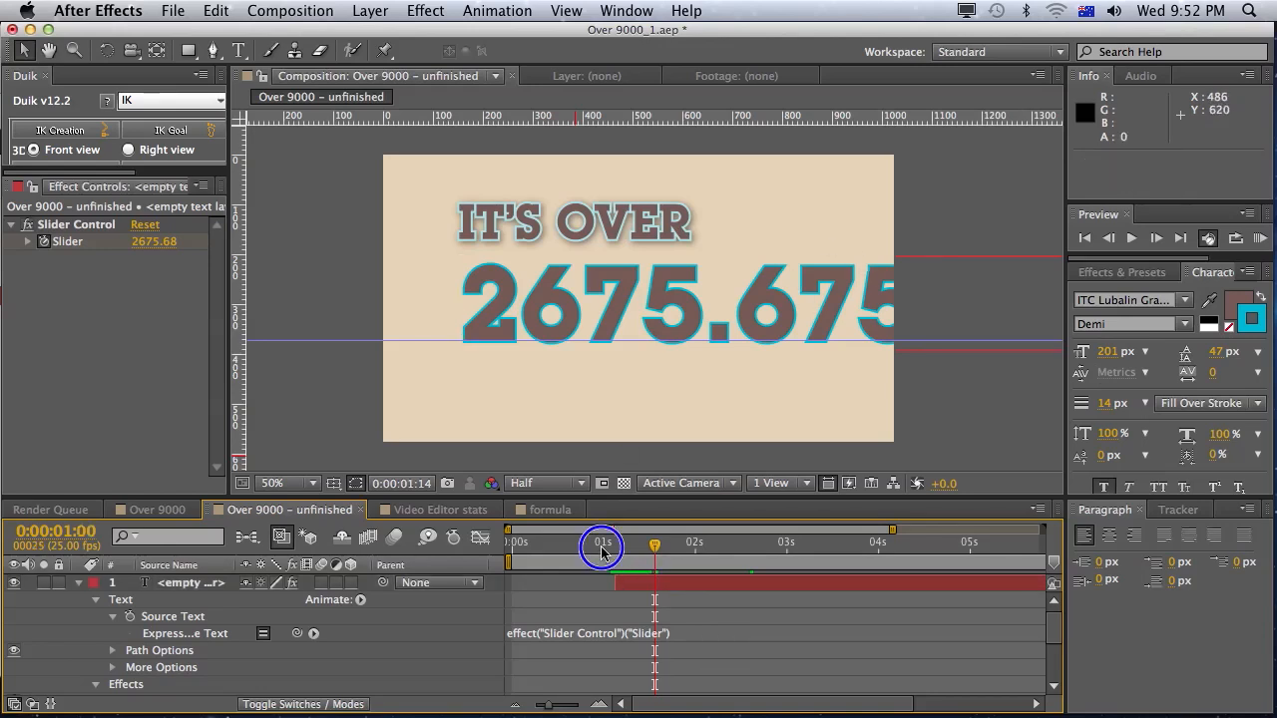
drag(602, 547, 720, 547)
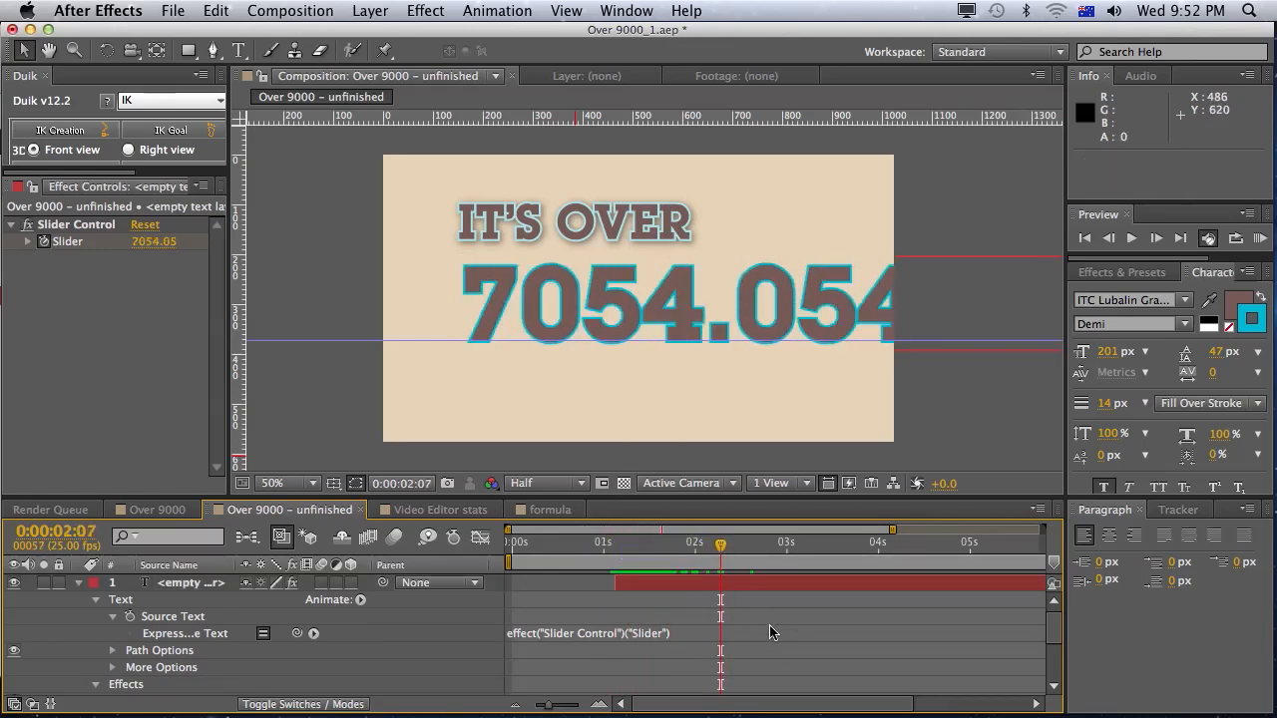
drag(720, 547, 750, 547)
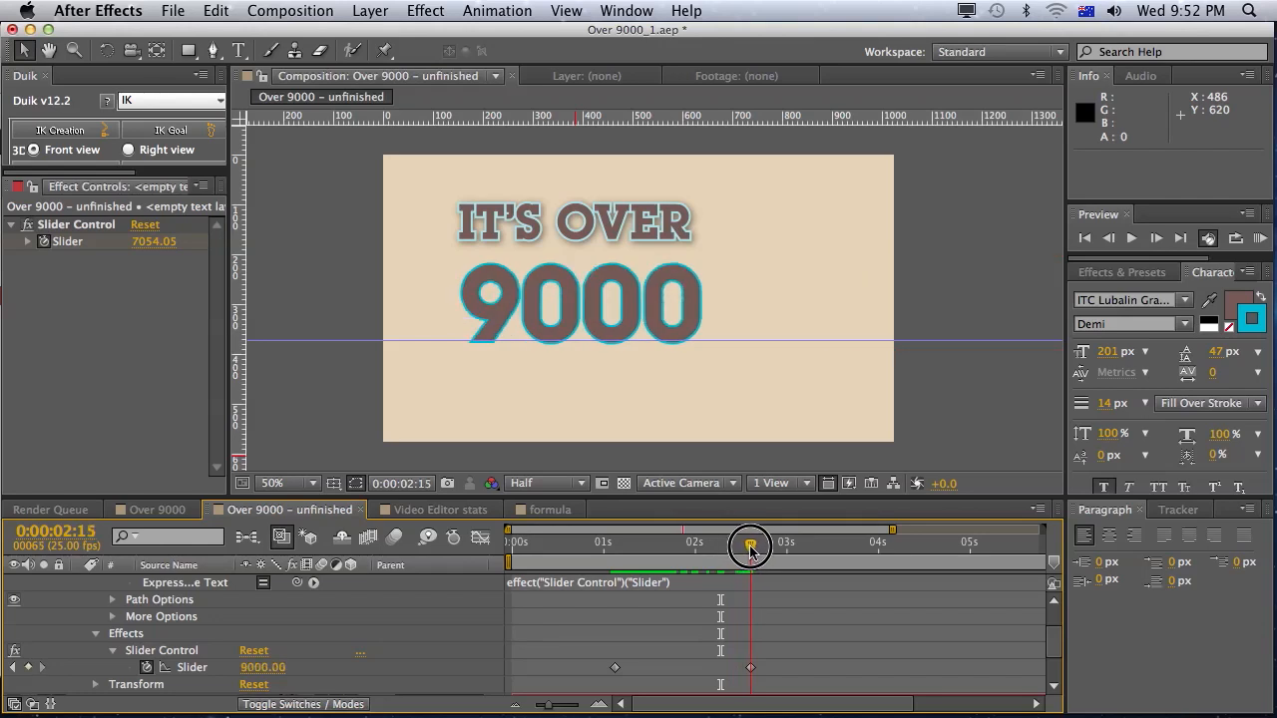
drag(750, 543, 615, 542)
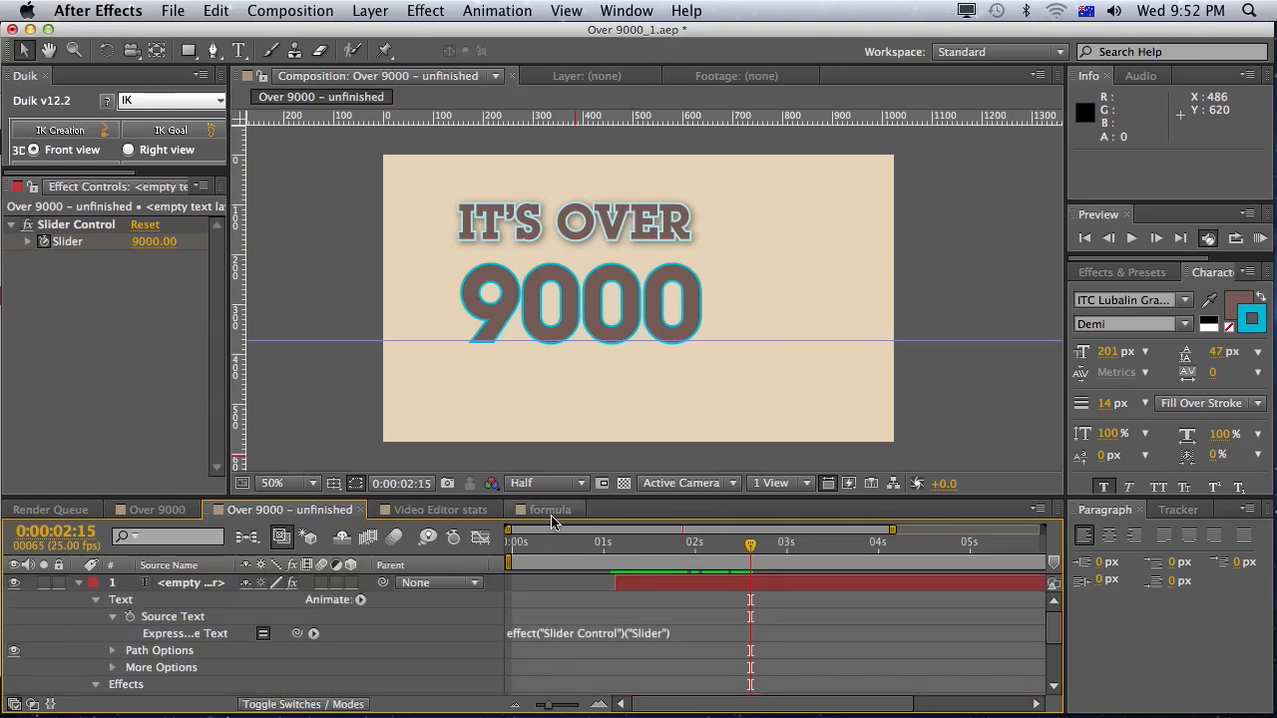
- Switch to the formula composition showing the Math.round expression
click(547, 509)
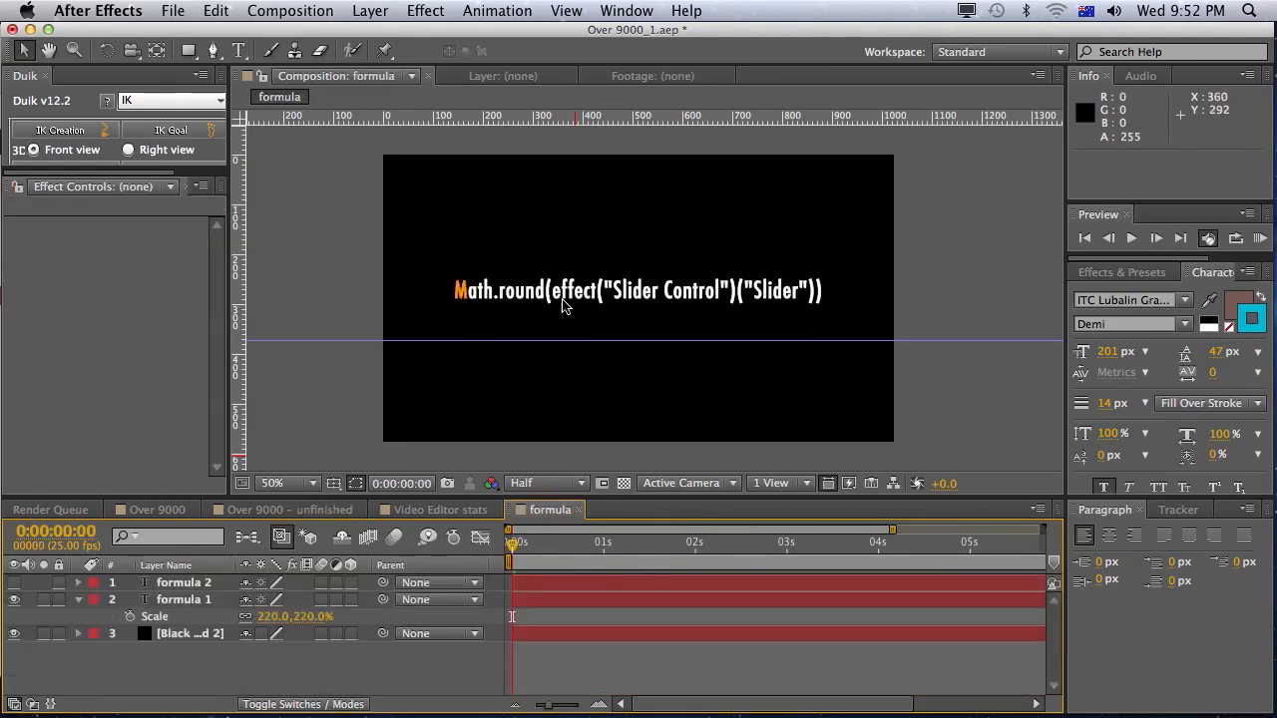
mouse_move(536, 291)
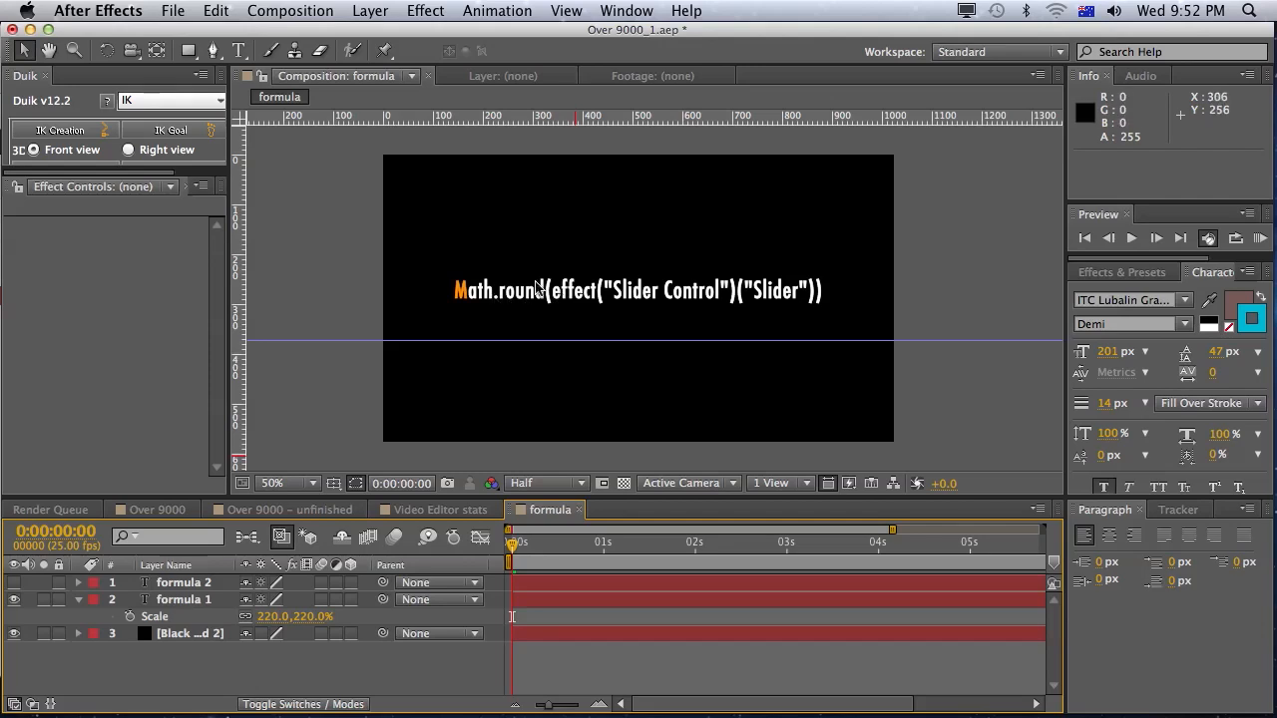
mouse_move(615, 296)
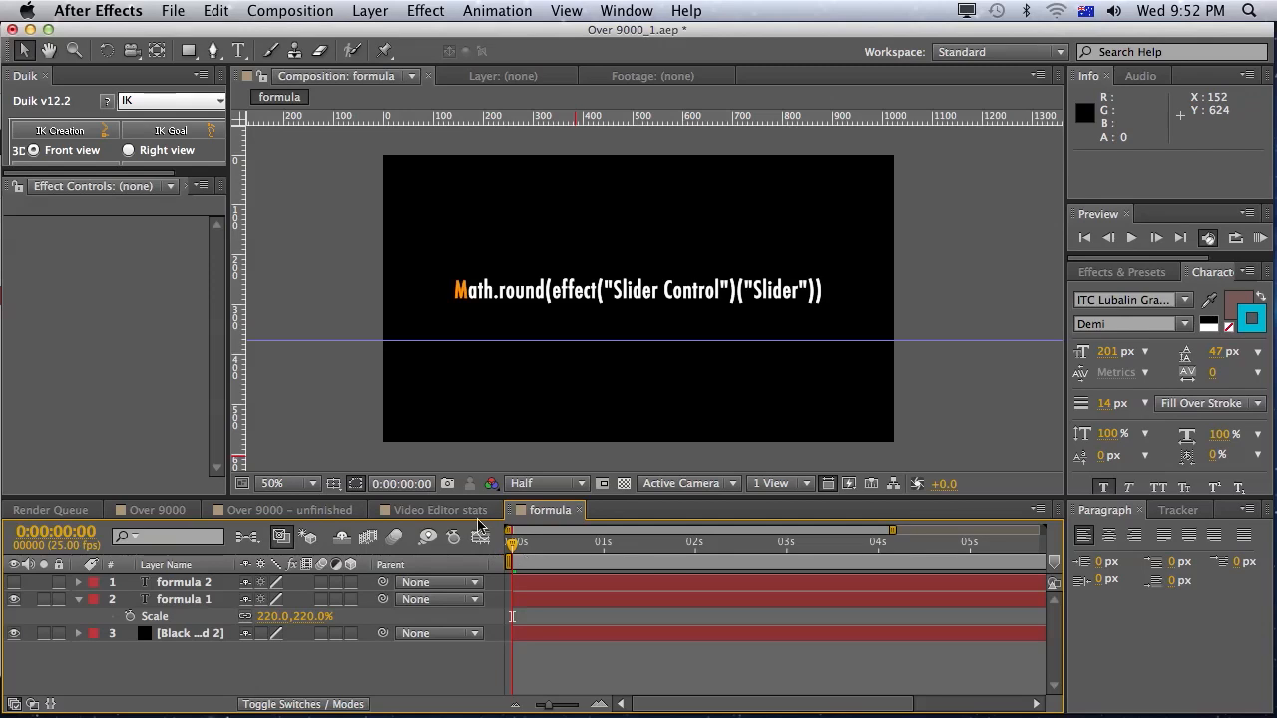
- Wrap the number's expression in Math.round and preview the whole-number count
click(435, 511)
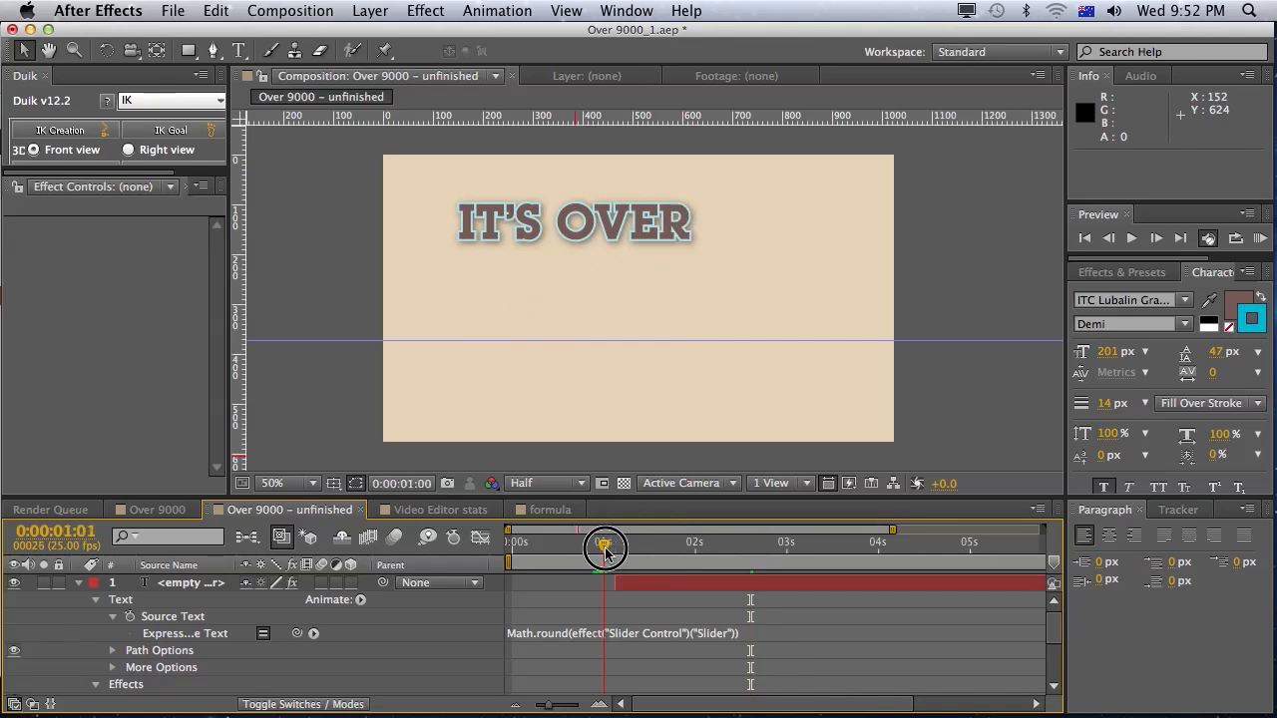
drag(606, 551, 639, 551)
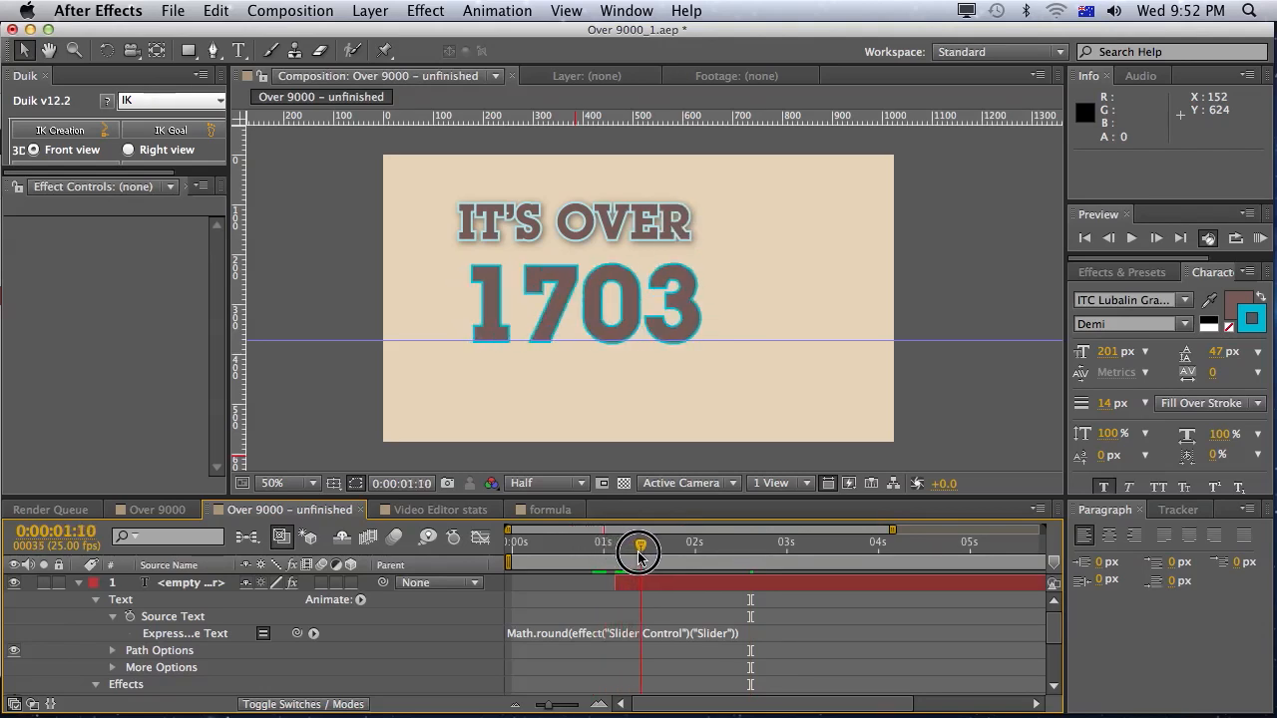
drag(638, 551, 674, 562)
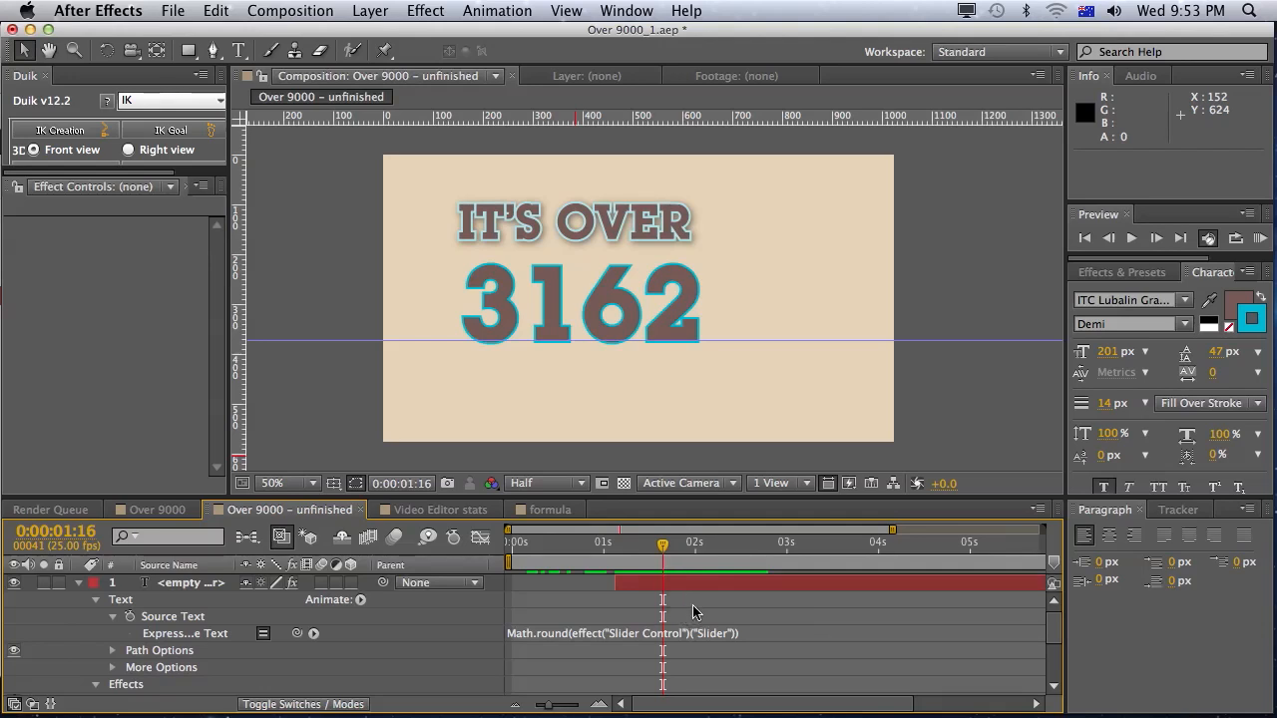
mouse_move(748, 611)
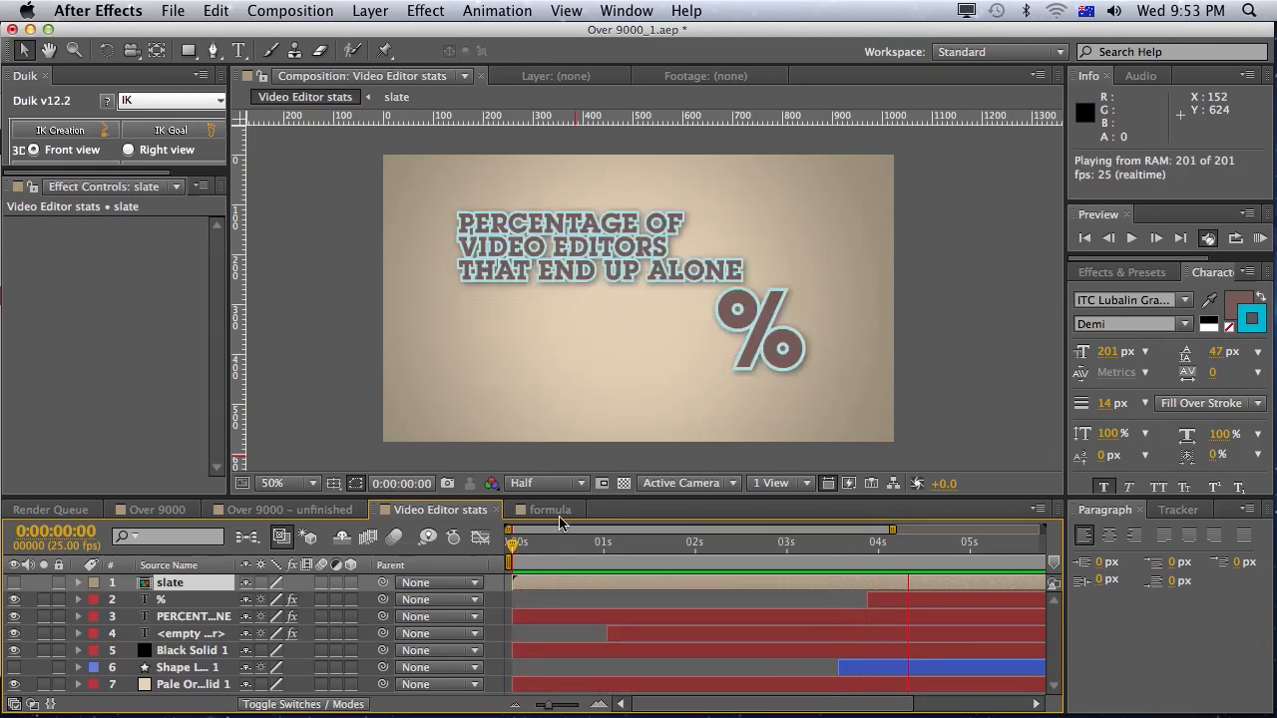
- Review the formula comp's expression and add /100 to it
click(550, 511)
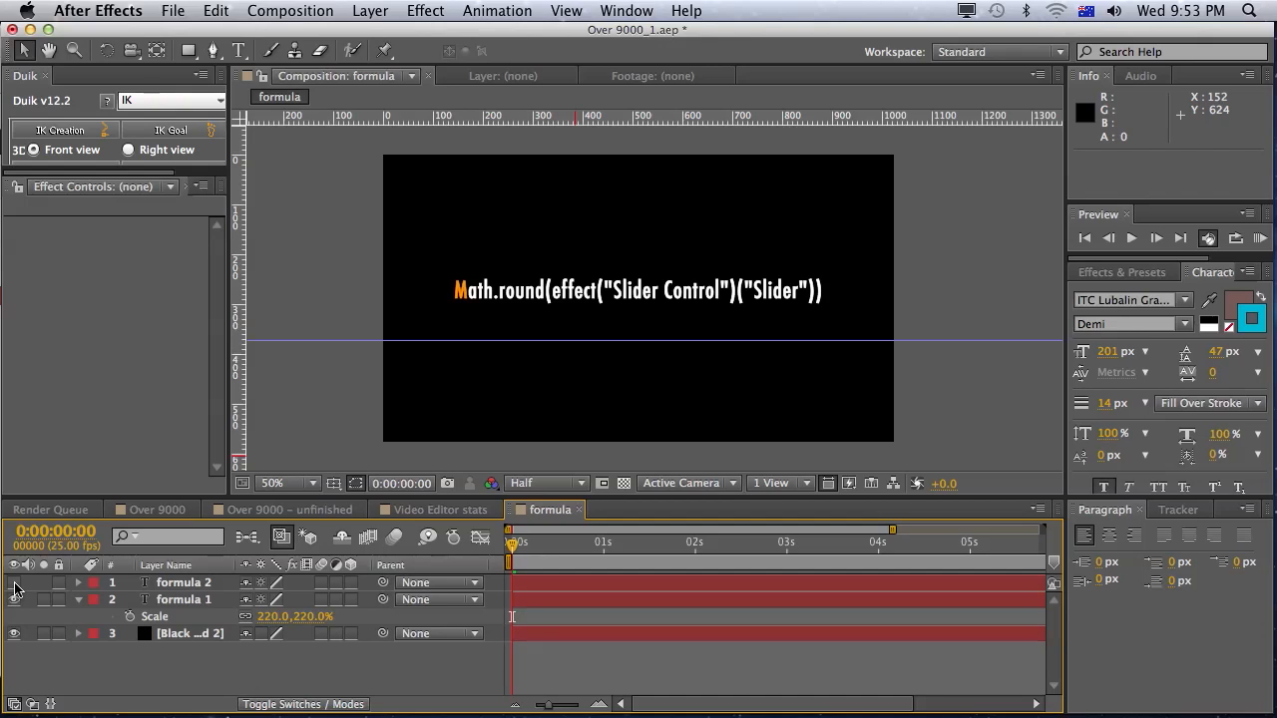
text(/100)
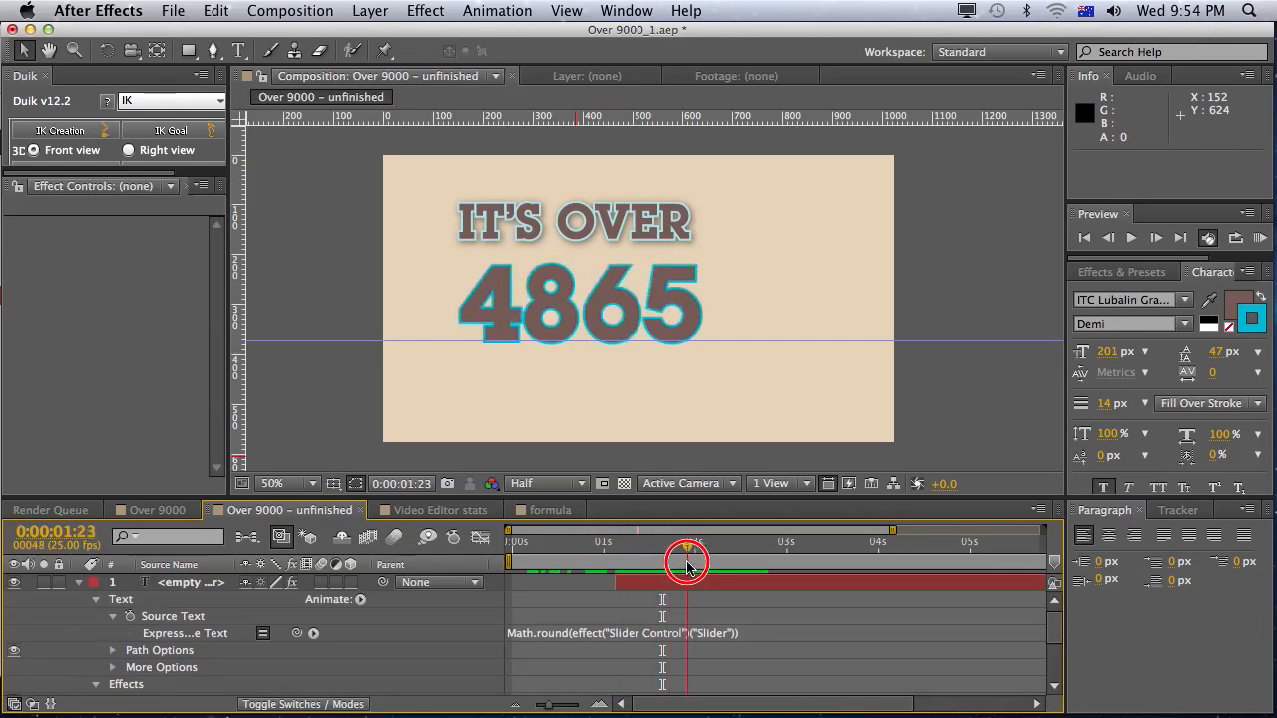
- Divide the title's Source Text expression by 100 and preview 90 at the end
drag(688, 559, 758, 559)
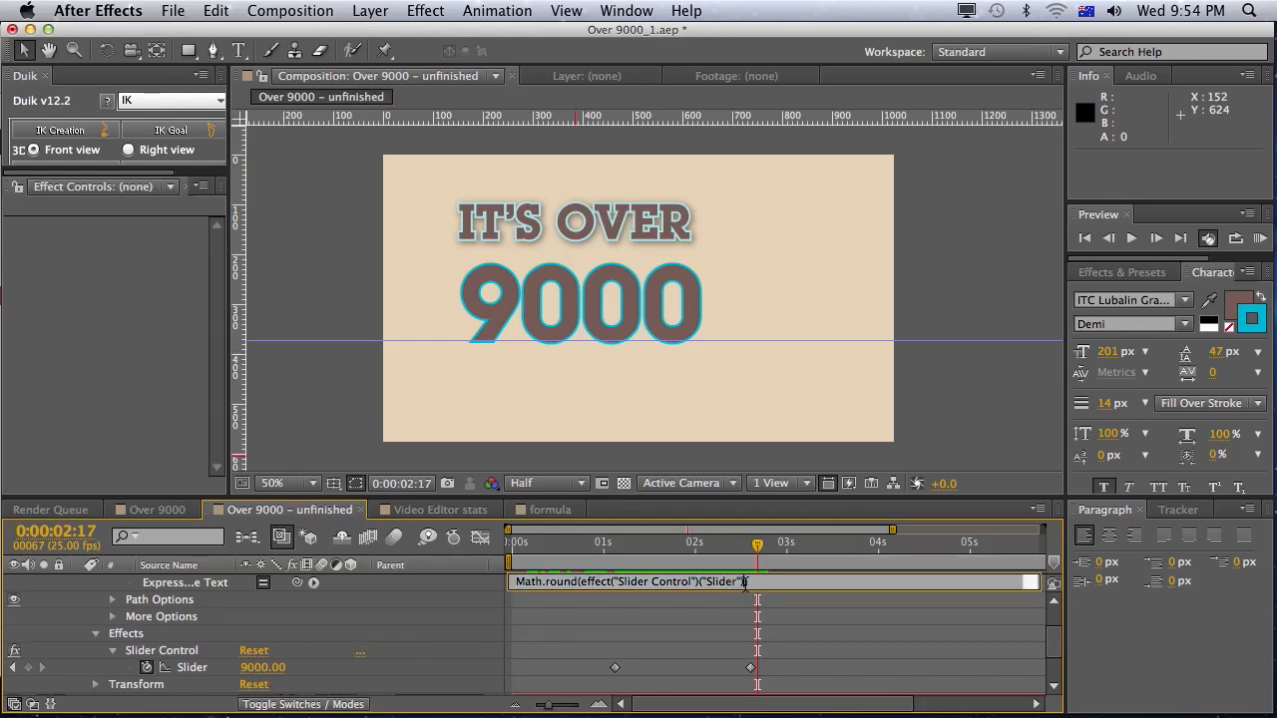
text(/100)
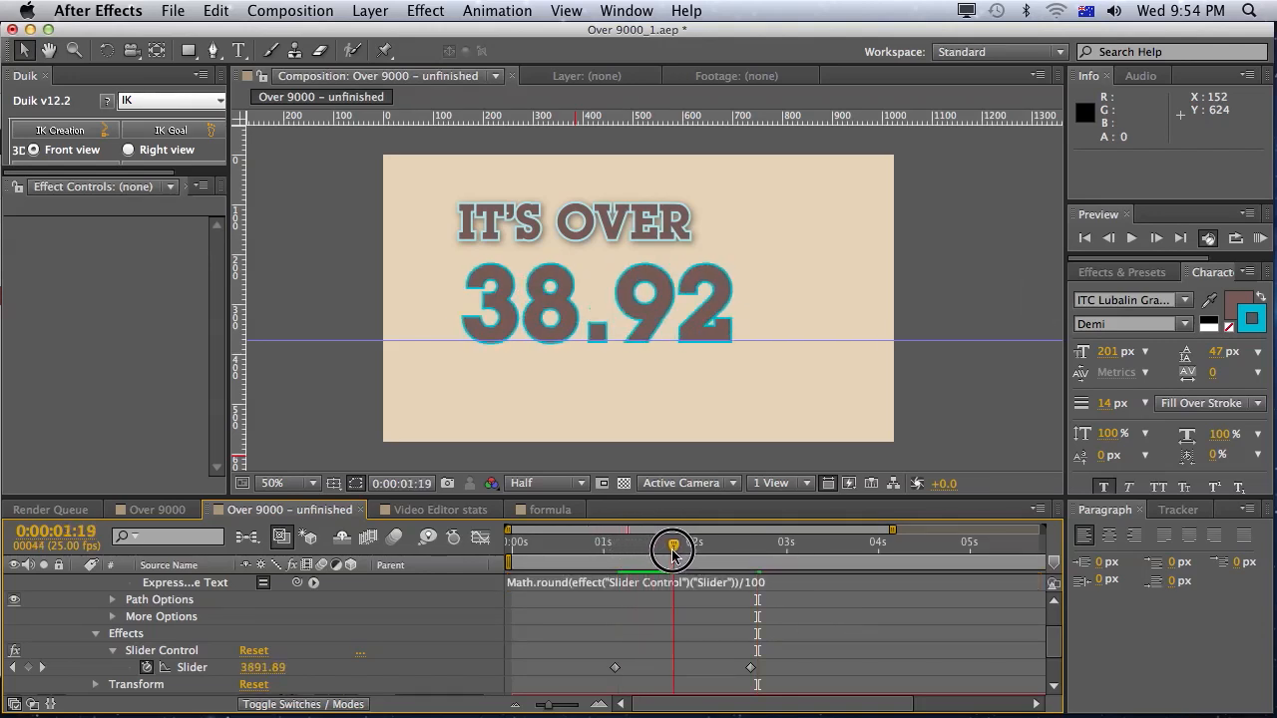
drag(671, 546, 658, 547)
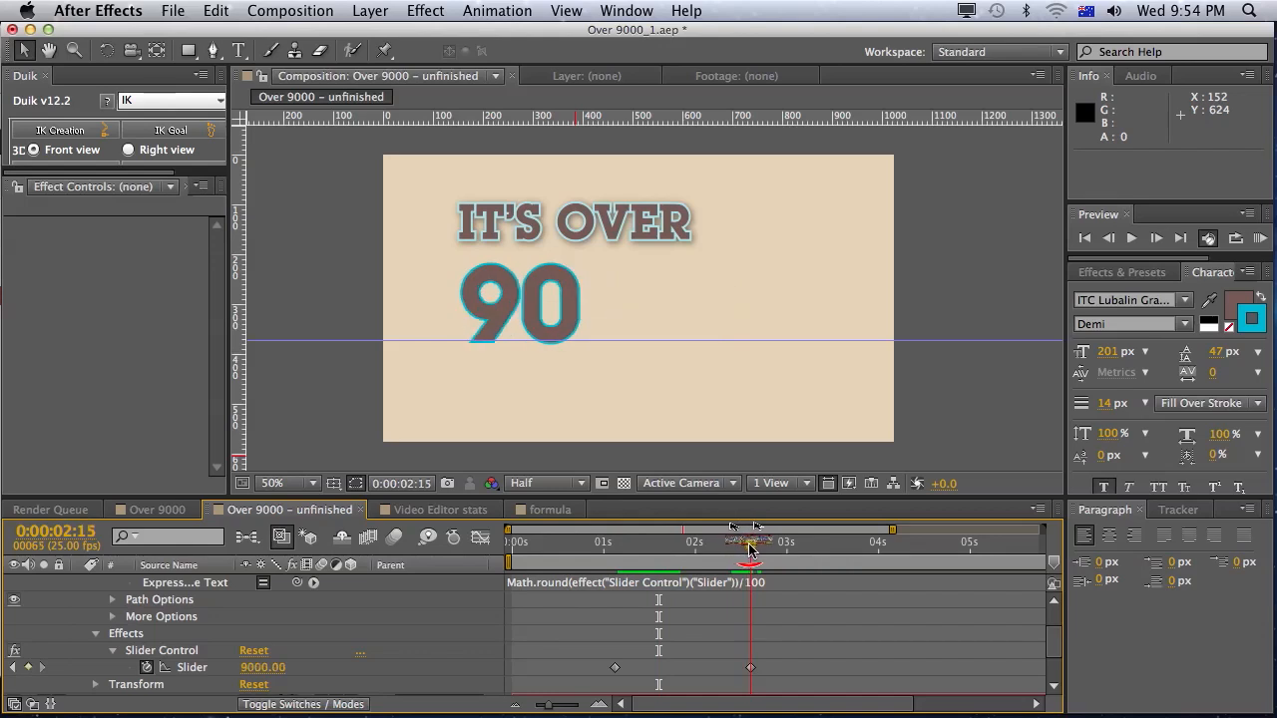
- Raise the slider's final keyframe value to 900000, then go to Video Editor stats
click(748, 543)
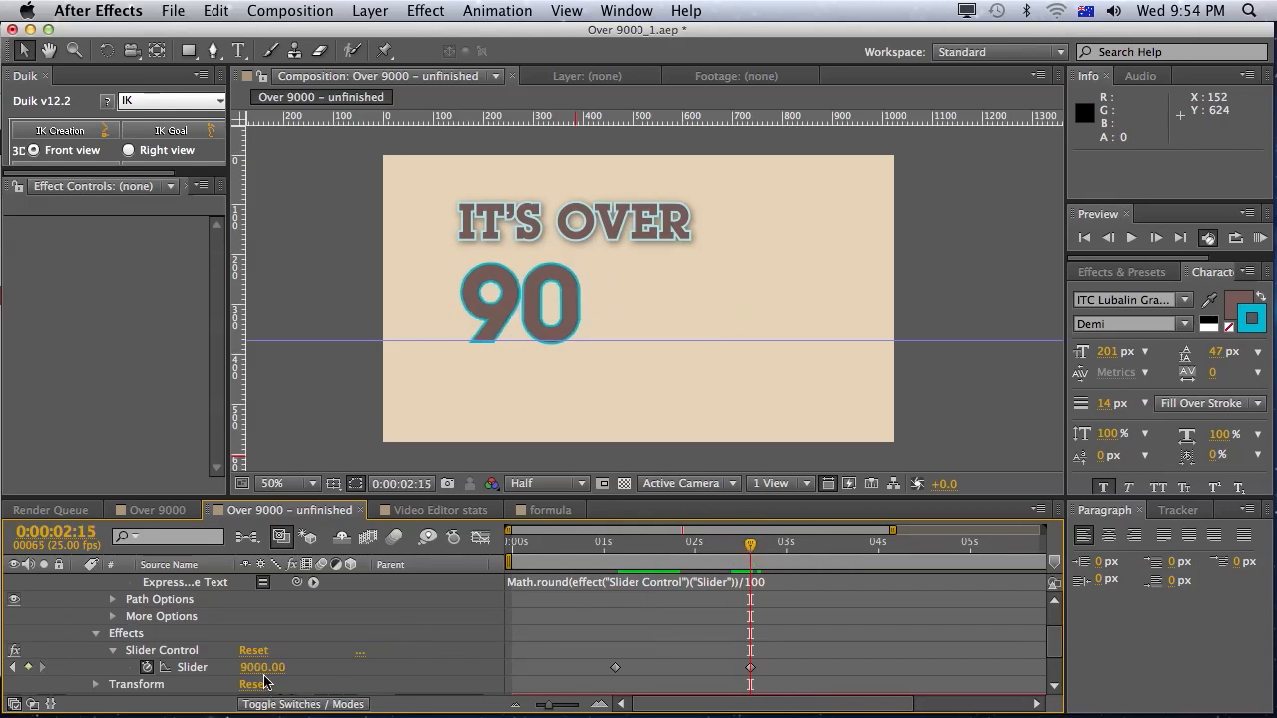
double_click(259, 666)
text(900000)
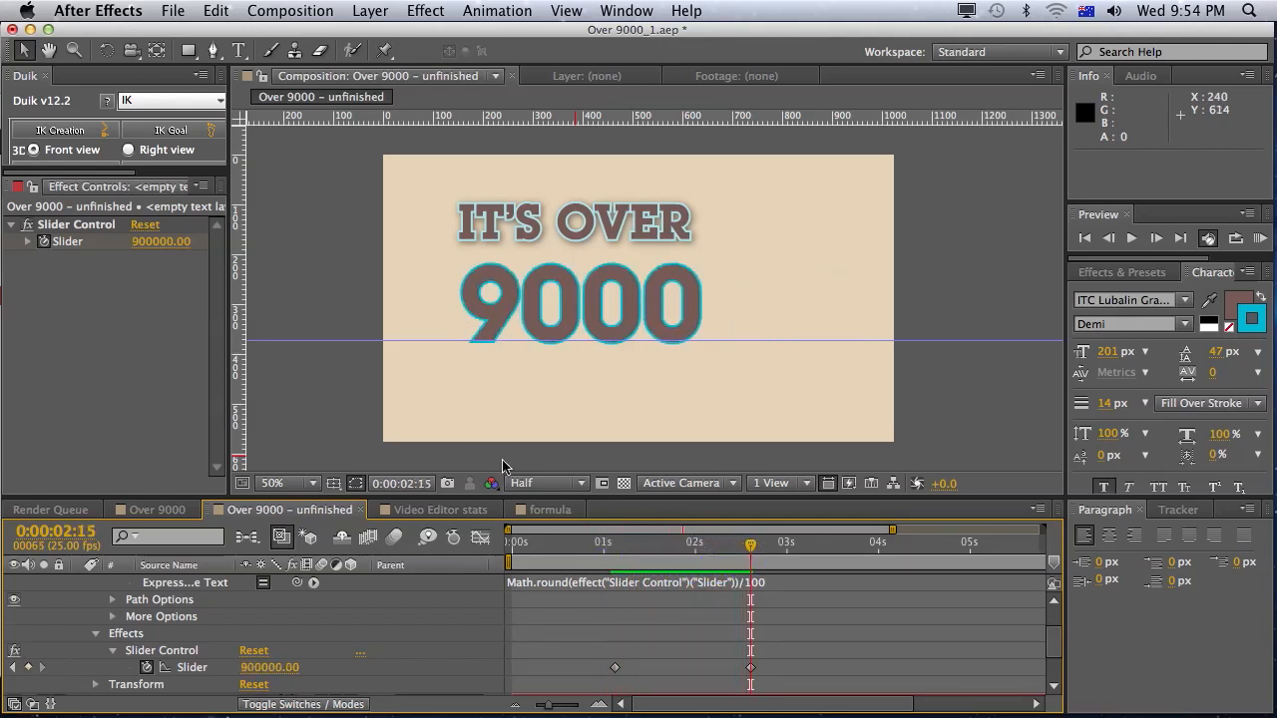
click(441, 509)
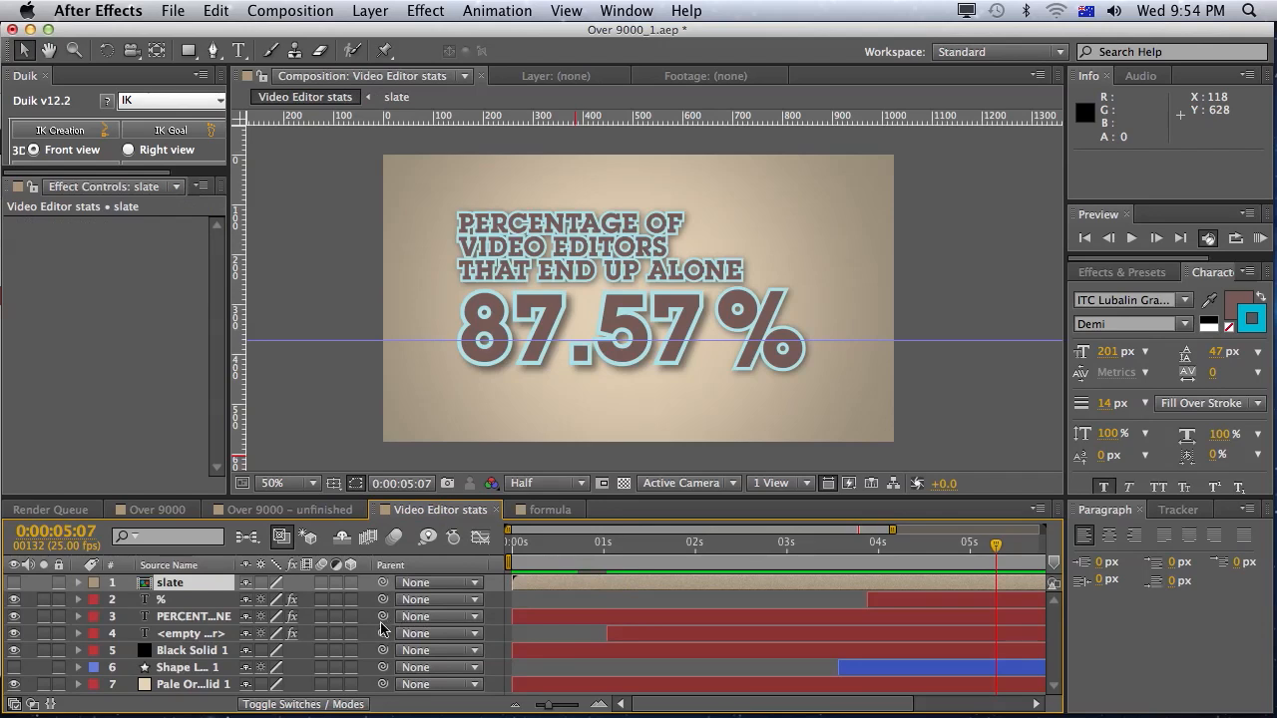
click(192, 614)
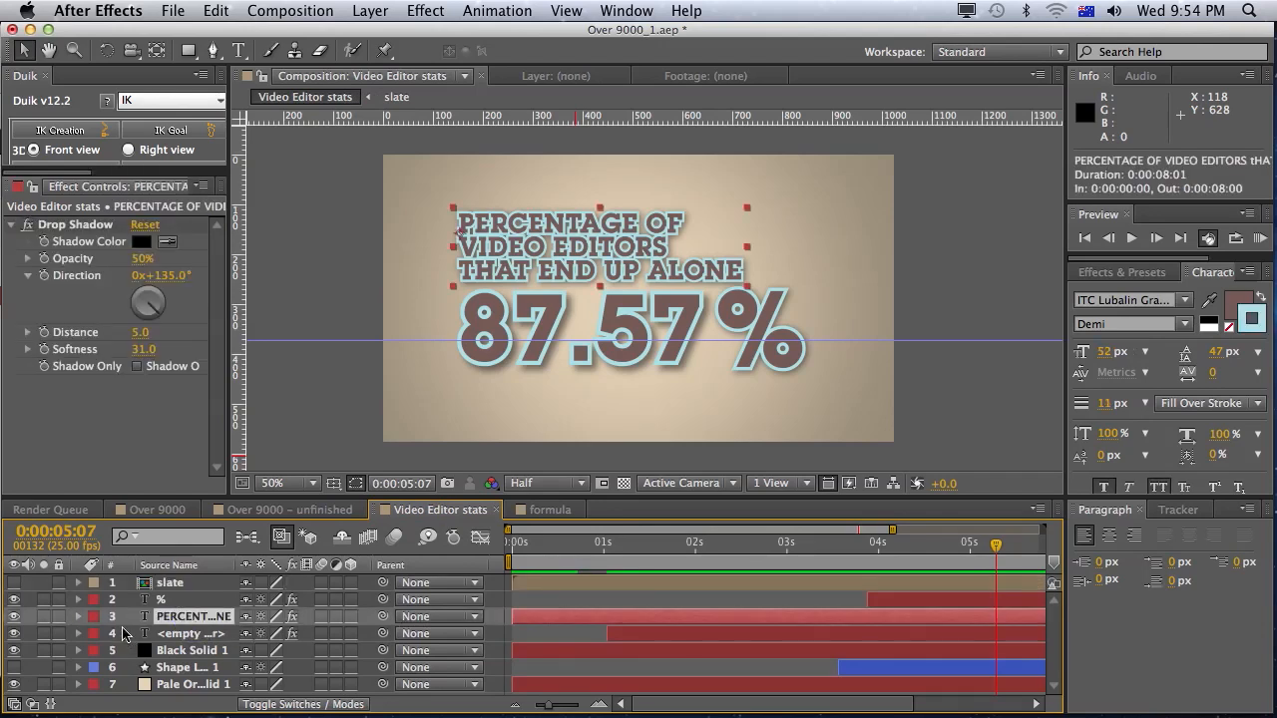
click(72, 631)
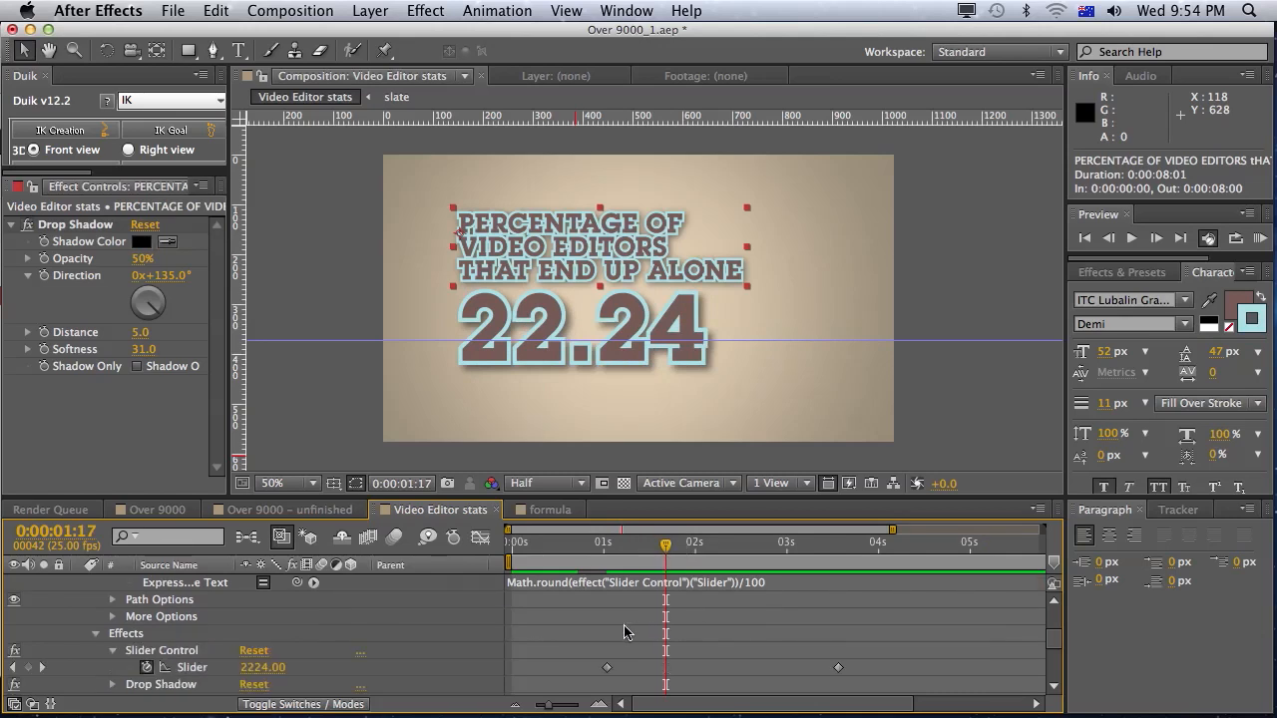
drag(666, 546, 834, 547)
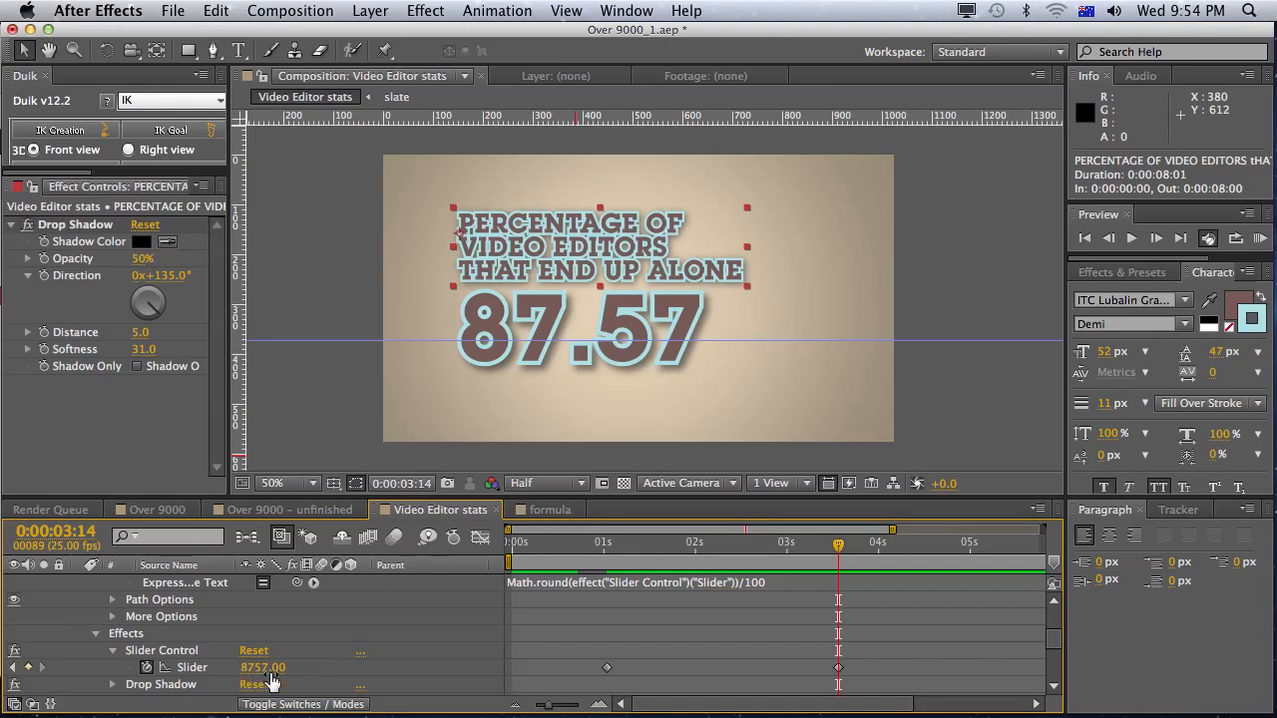
mouse_move(788, 555)
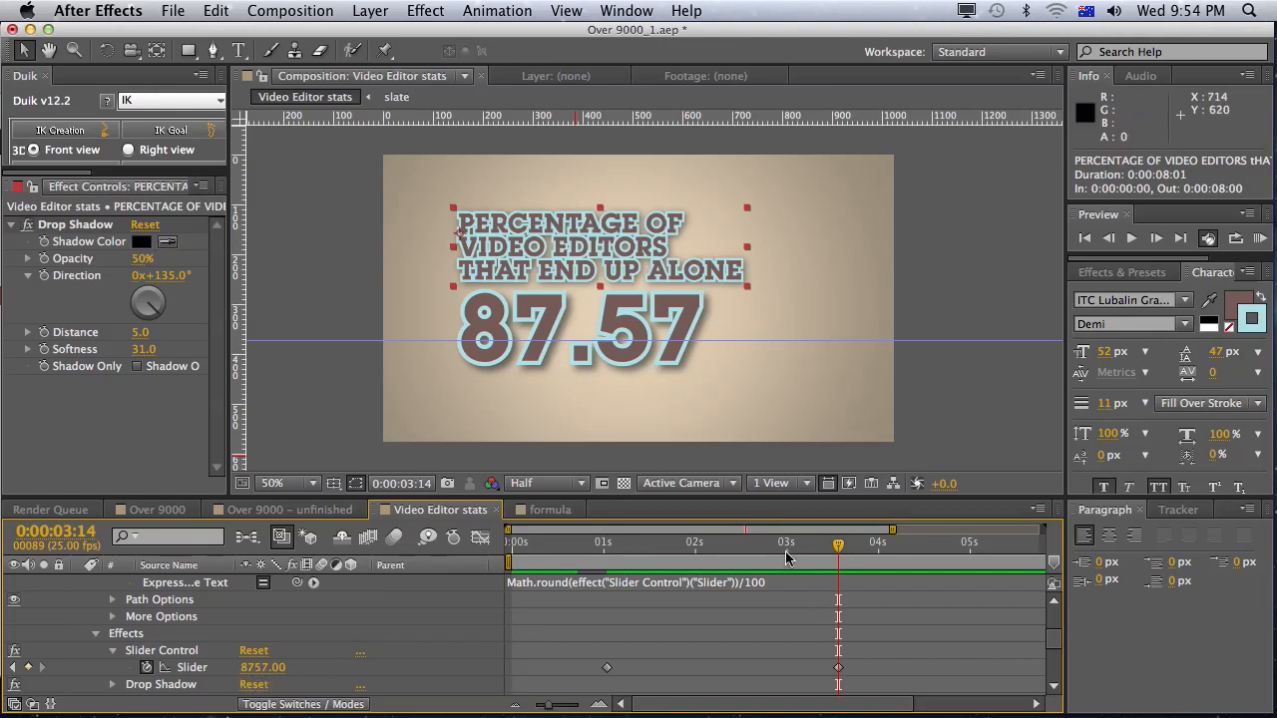
click(838, 547)
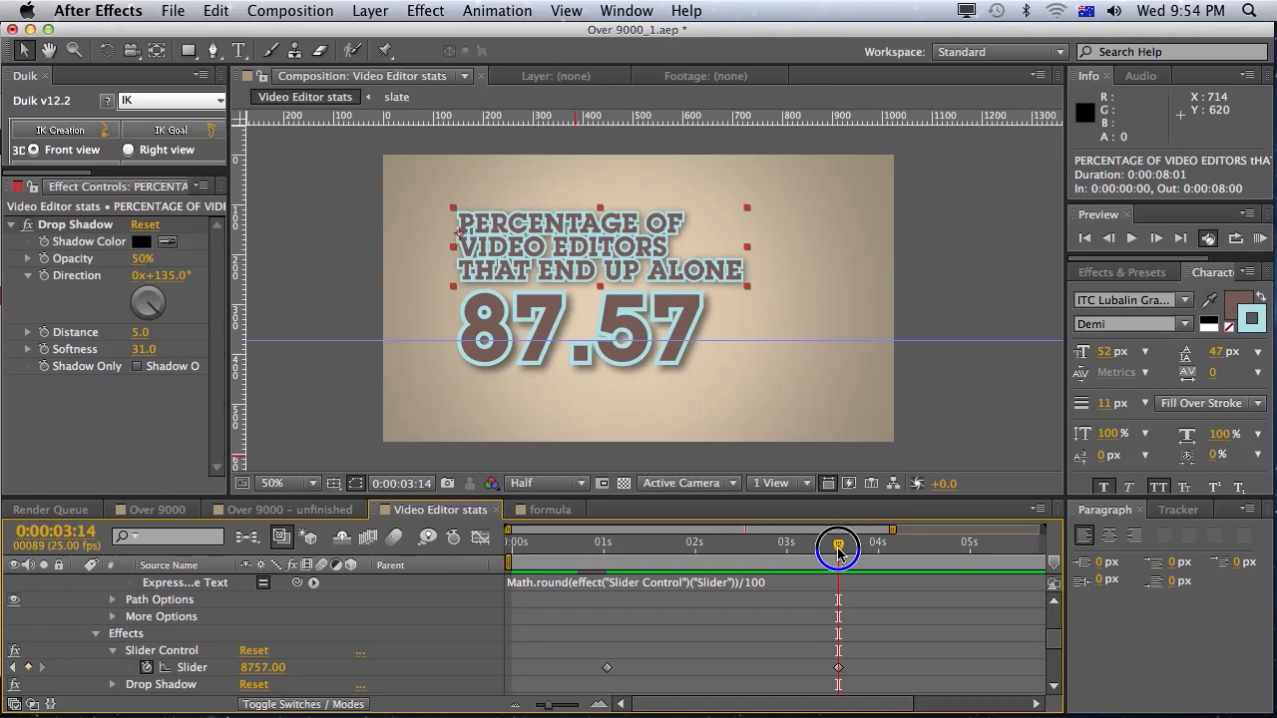
drag(838, 542, 698, 548)
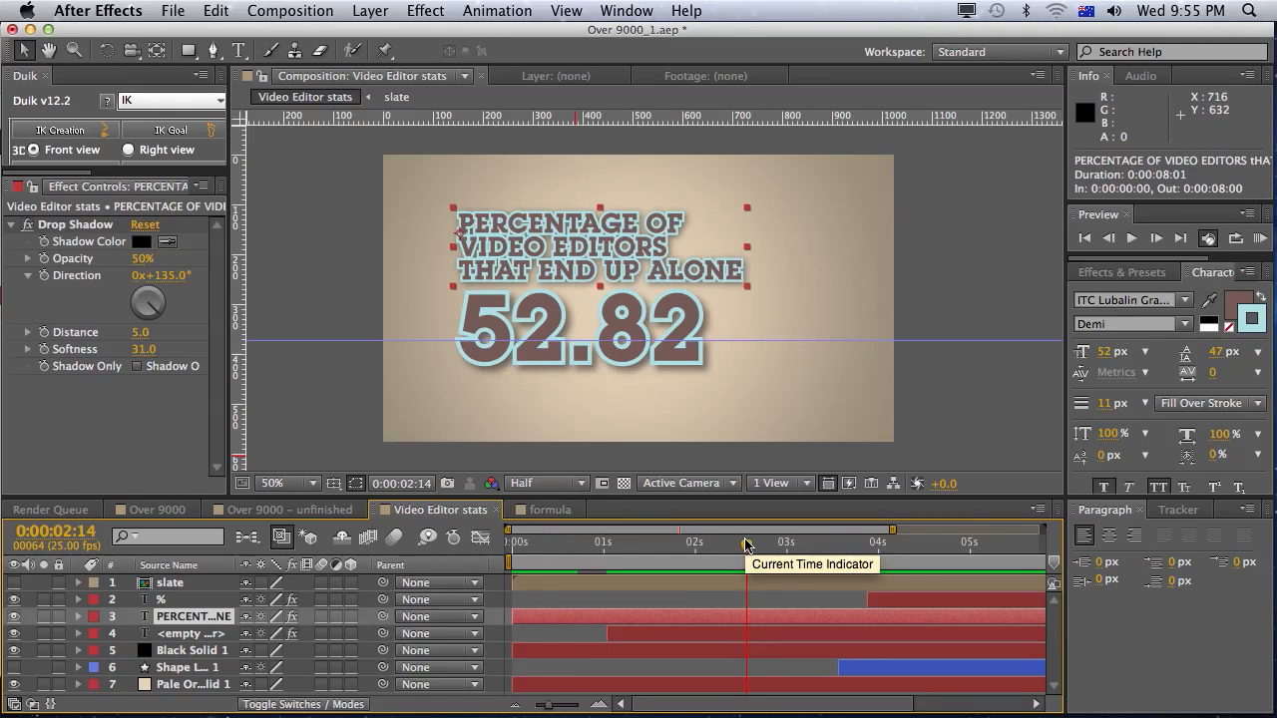
mouse_move(747, 547)
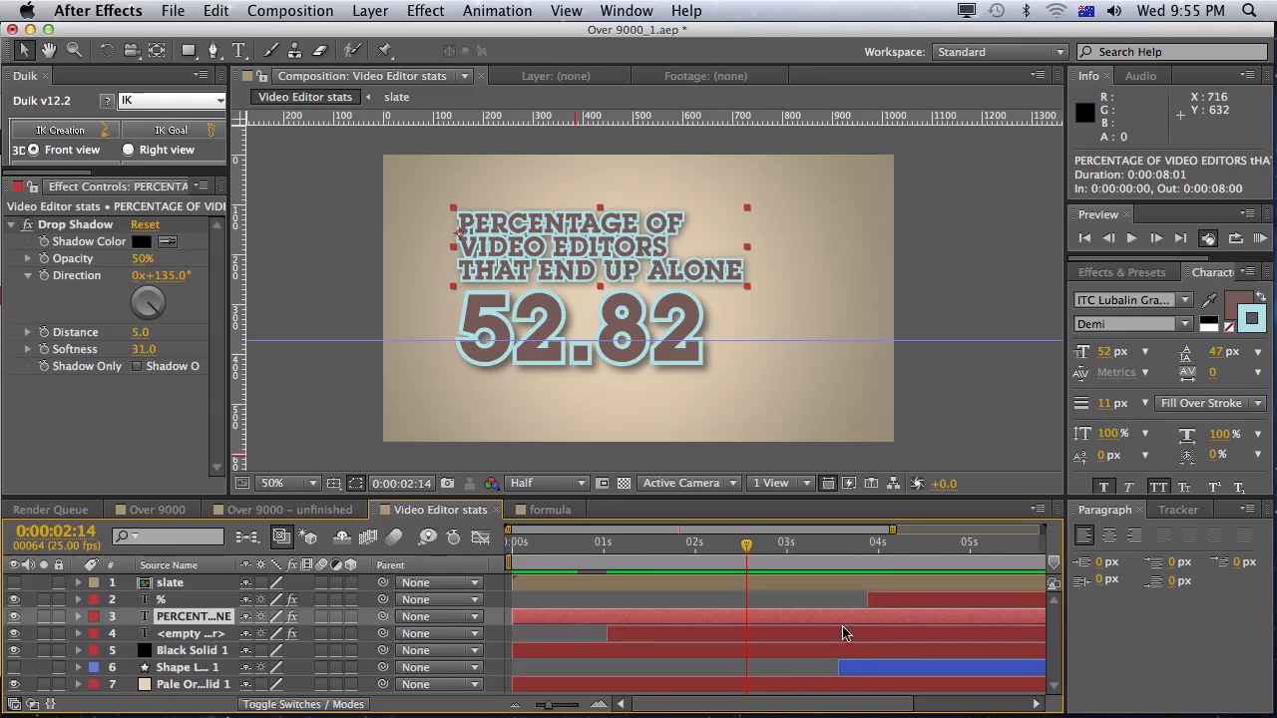
mouse_move(842, 614)
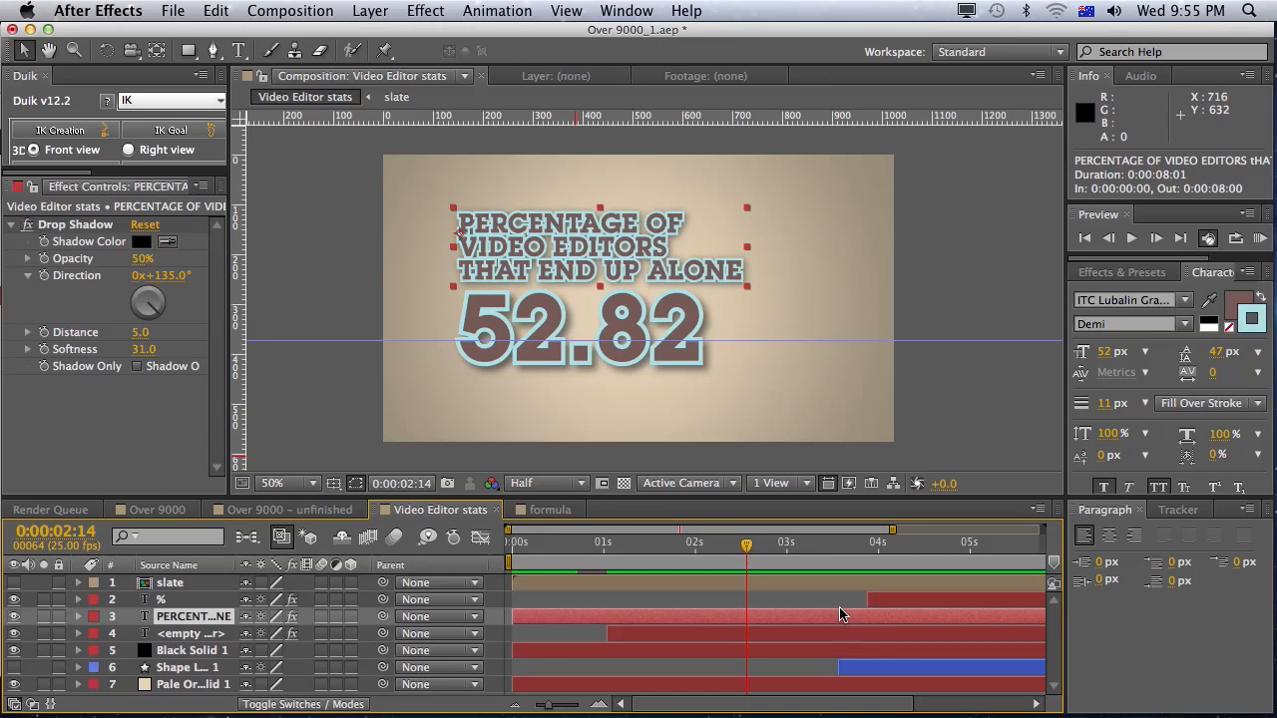